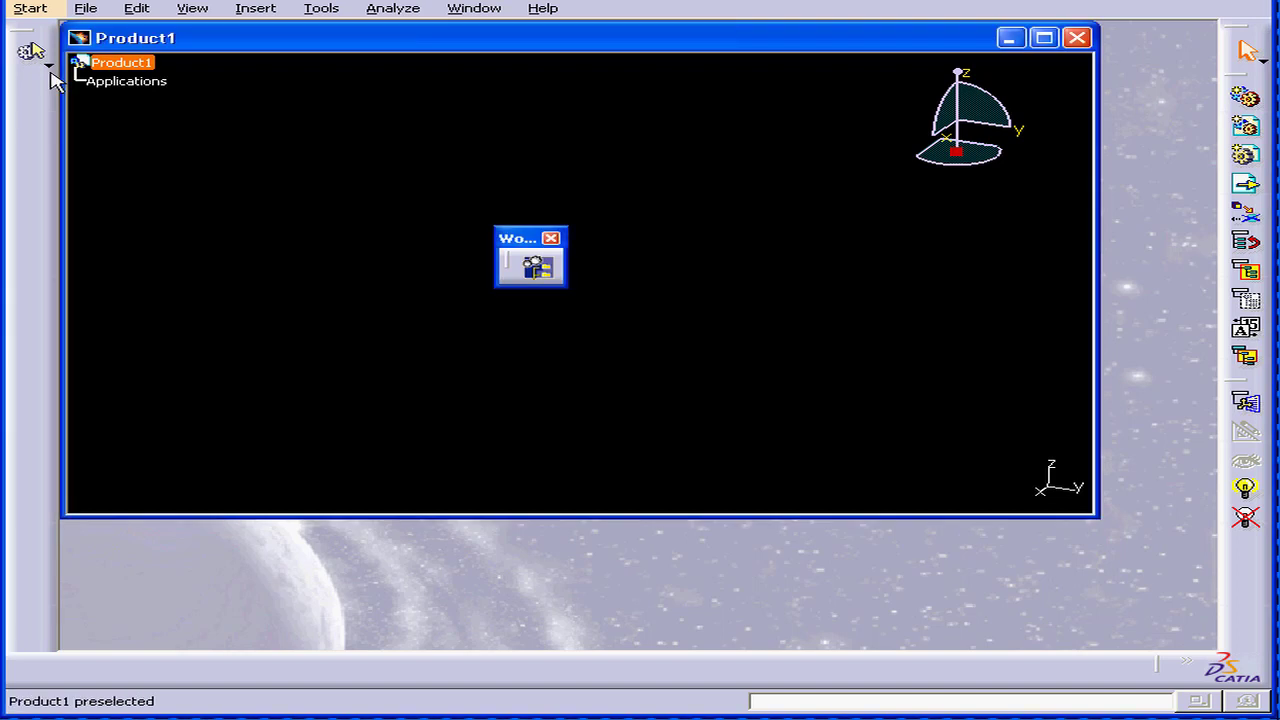
Step: Show the Standard toolbar and drag the Workbench toolbar to the lower right
click(121, 62)
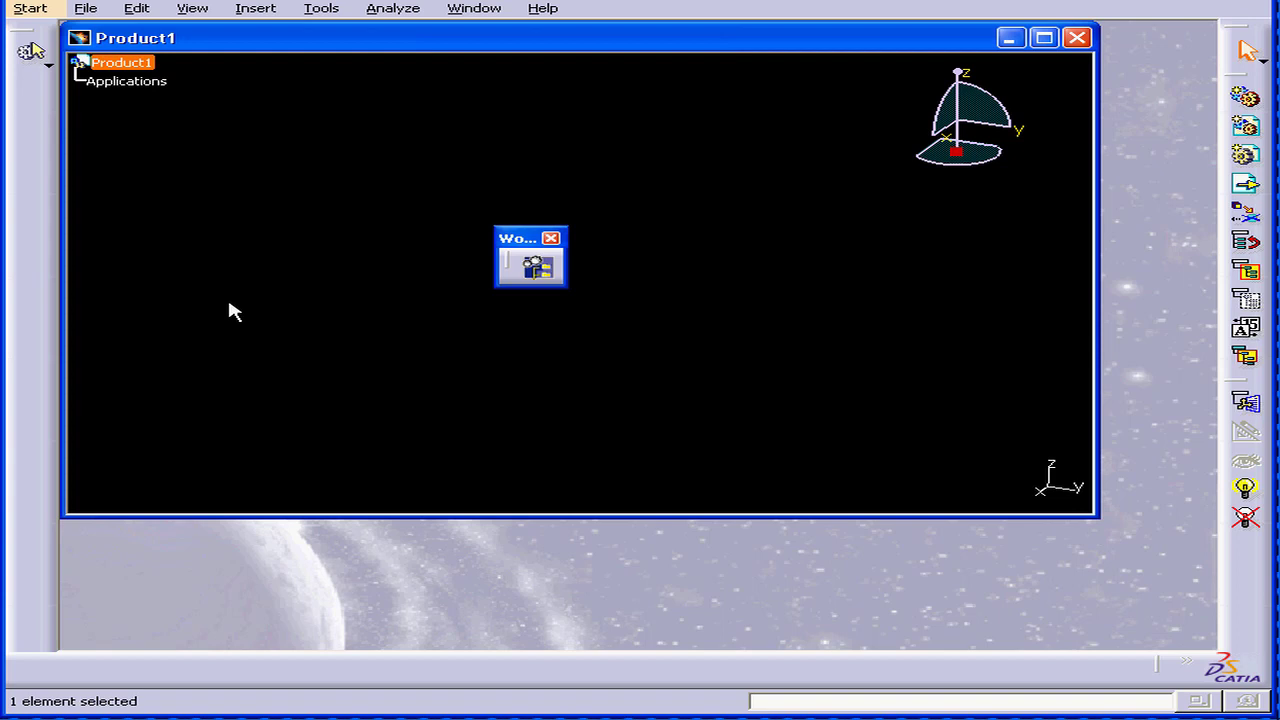
click(192, 8)
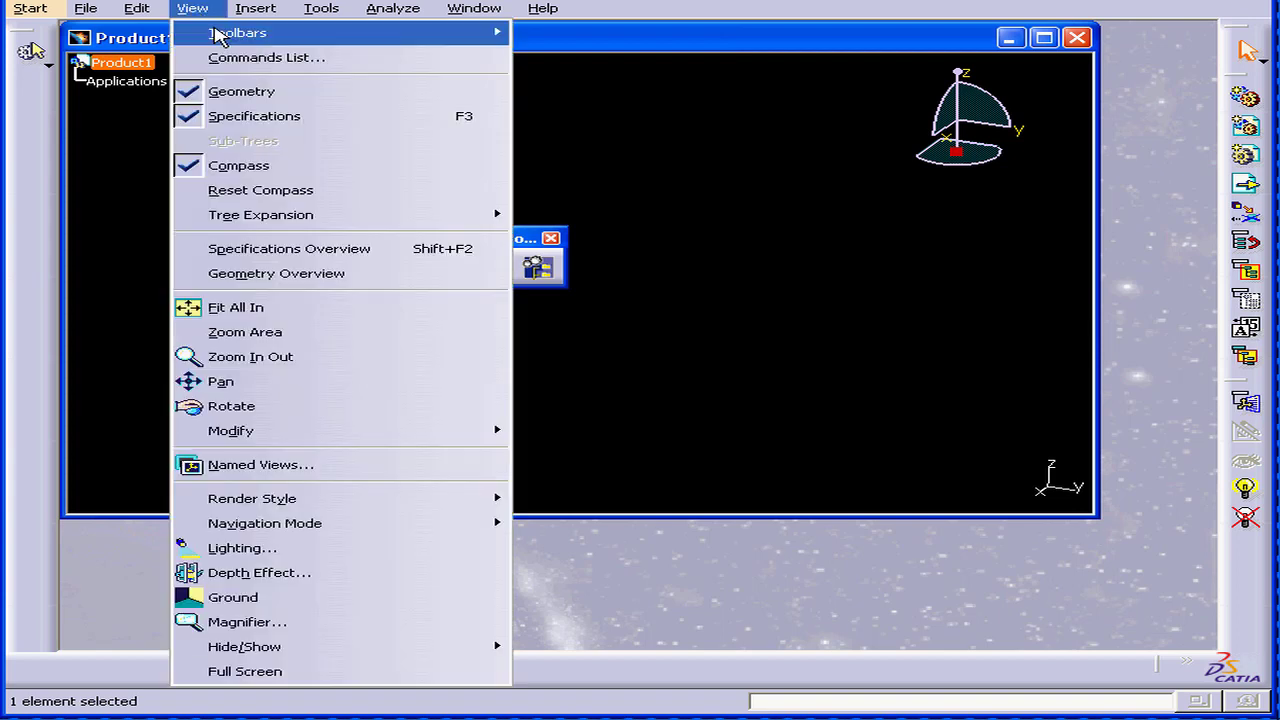
click(238, 33)
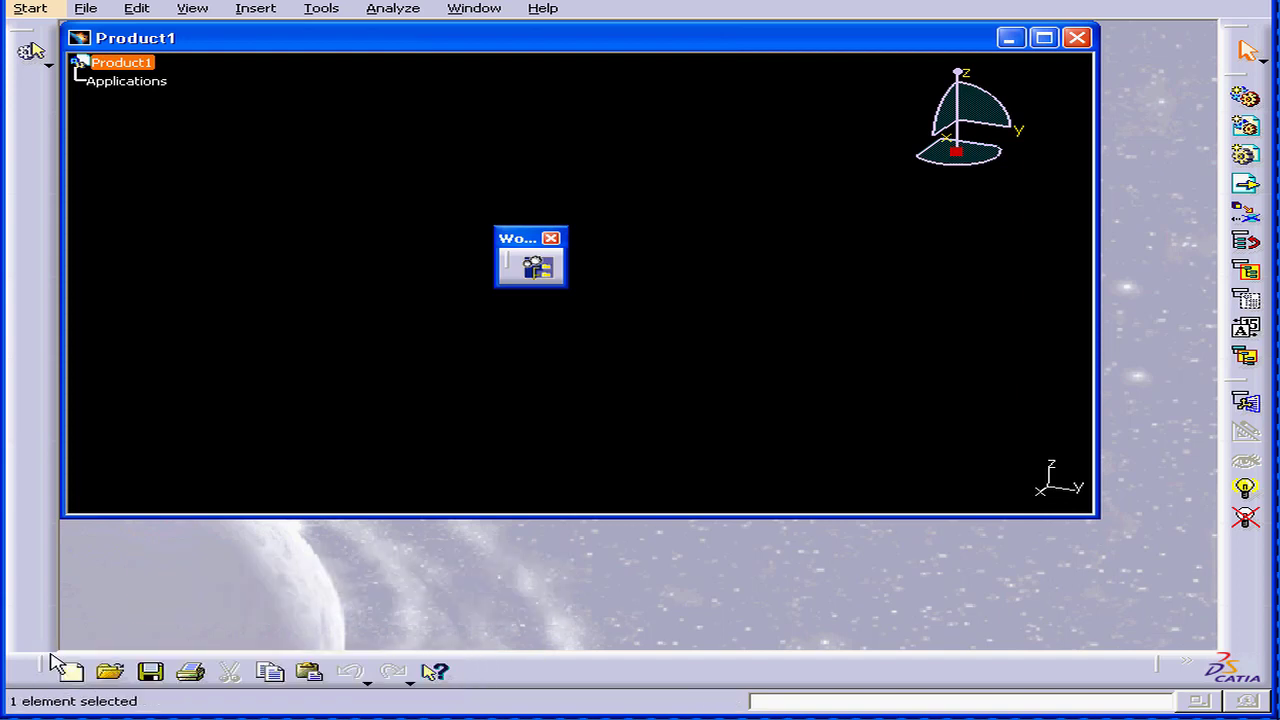
drag(530, 238, 1015, 530)
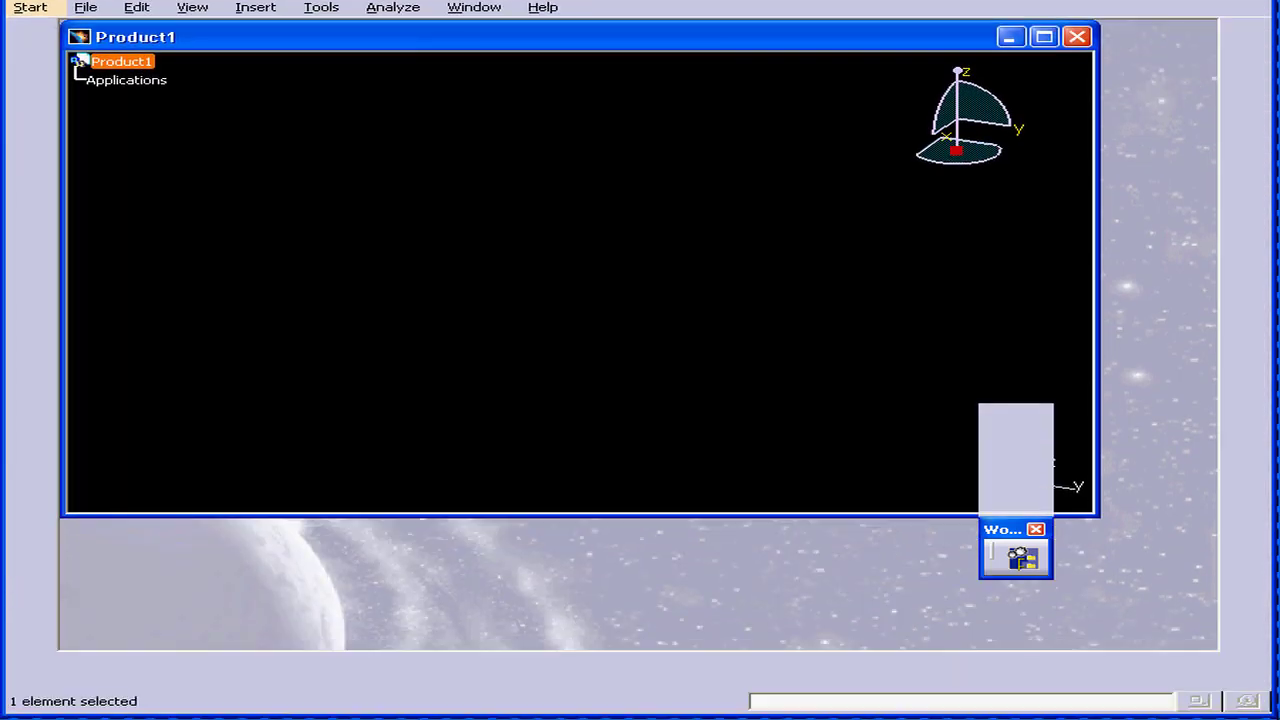
Step: Bring up File > Print and cancel without printing
click(85, 8)
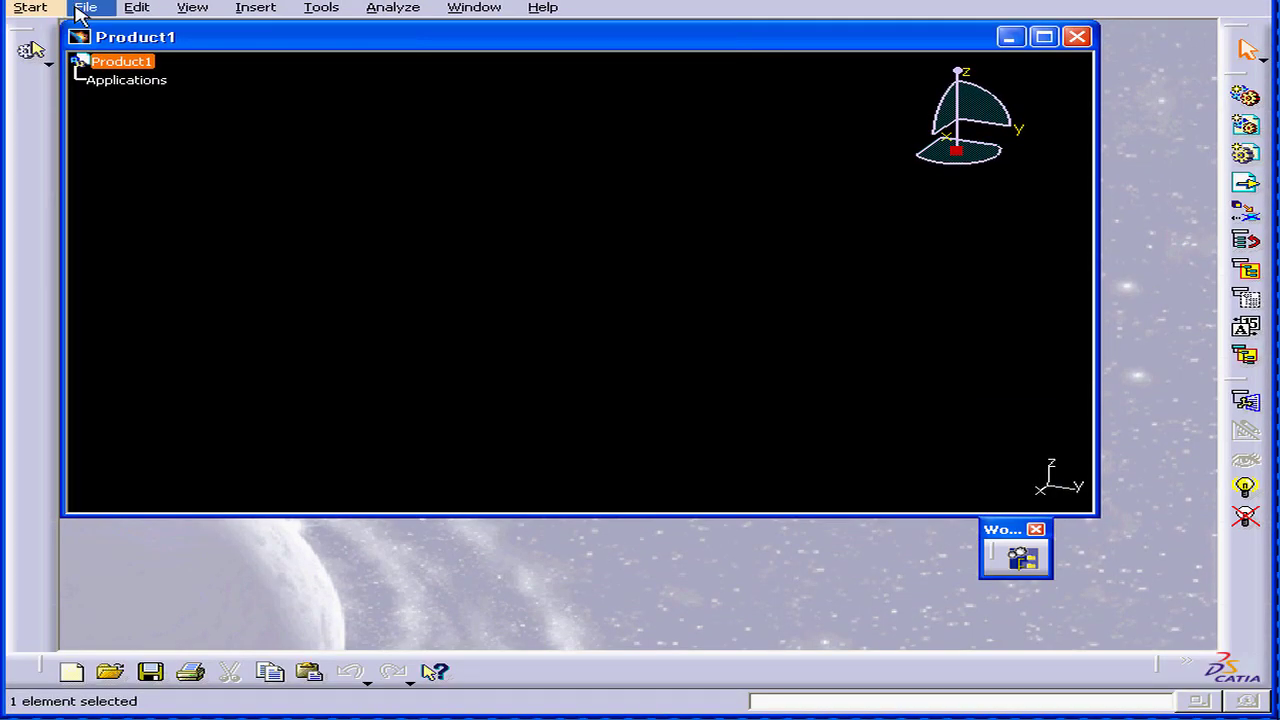
click(85, 7)
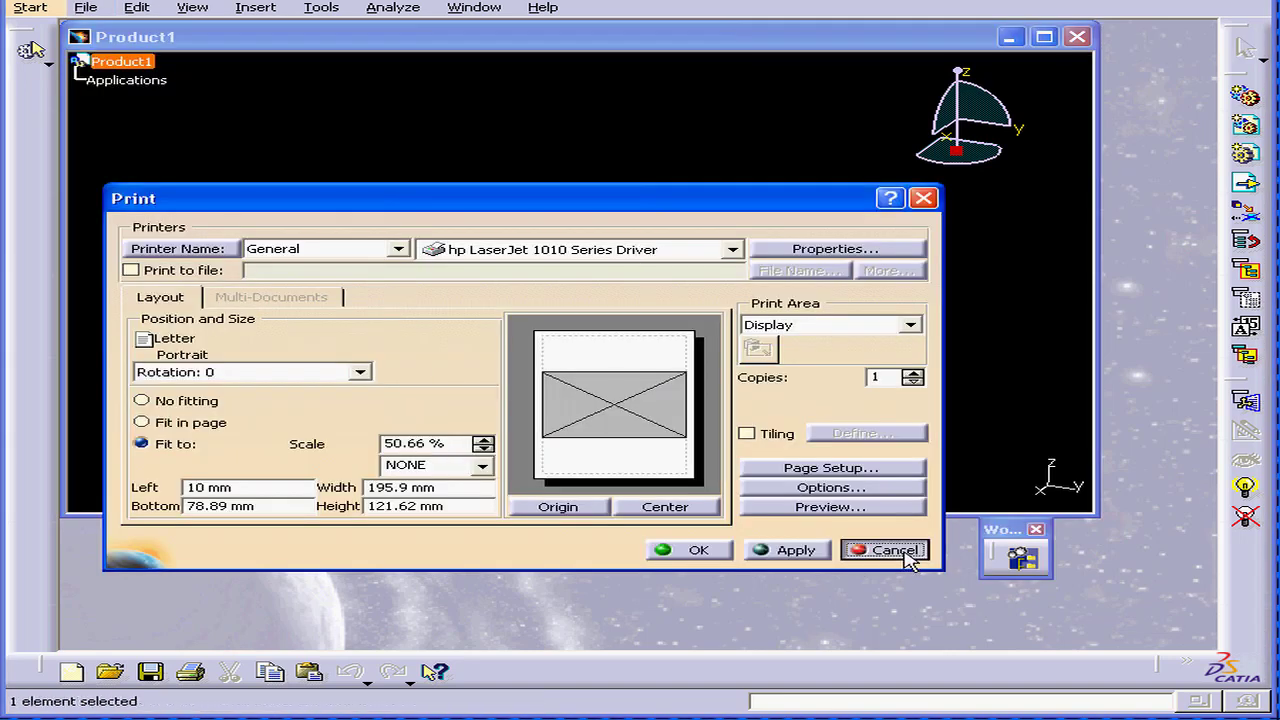
click(893, 550)
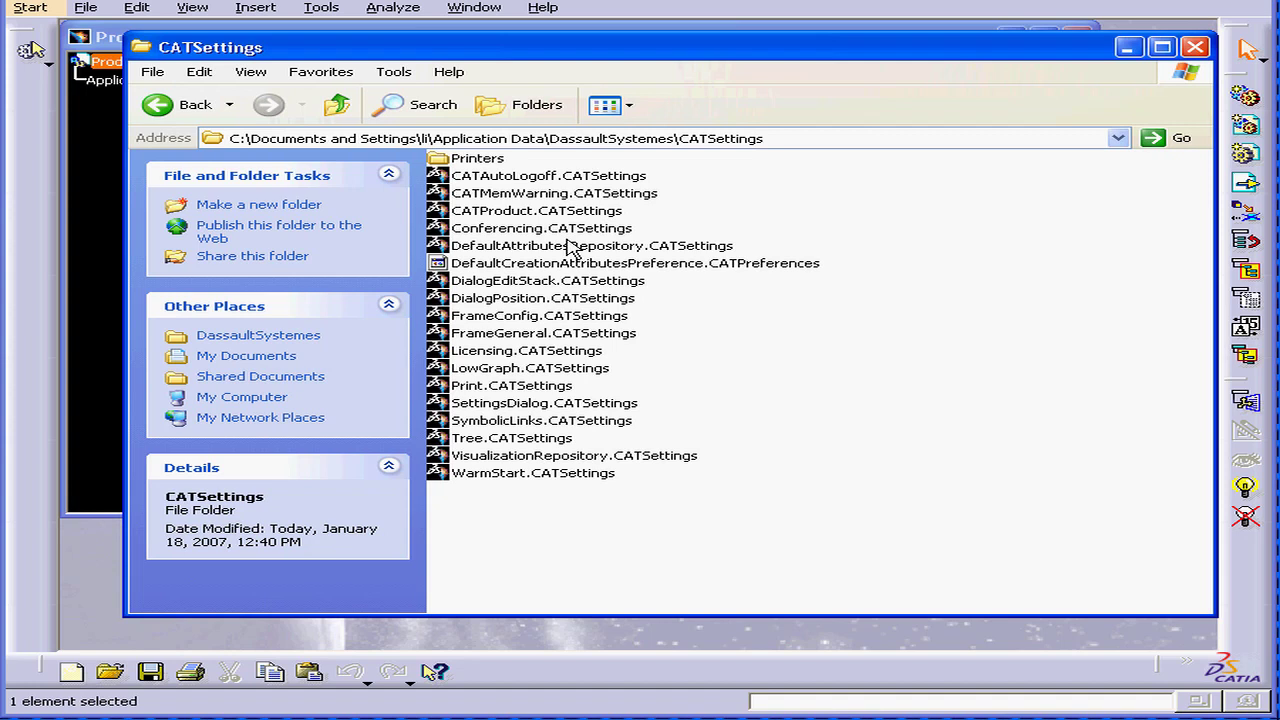
mouse_move(747, 152)
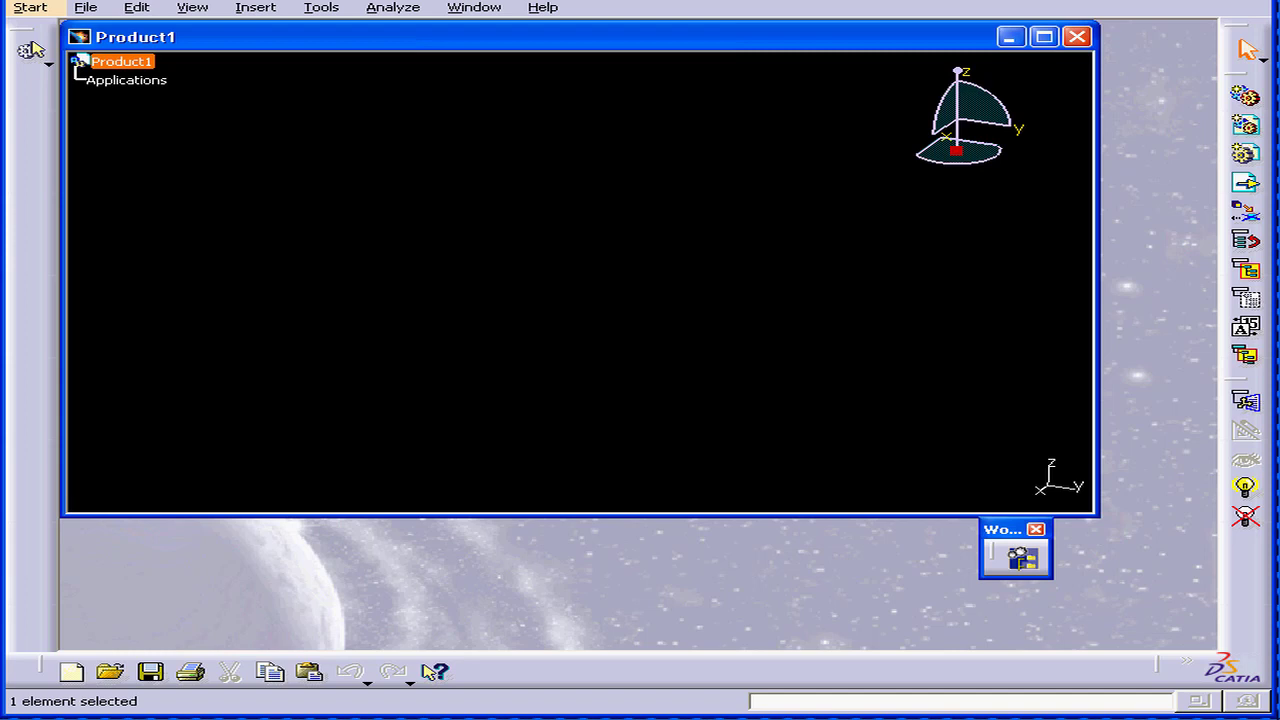
mouse_move(389, 47)
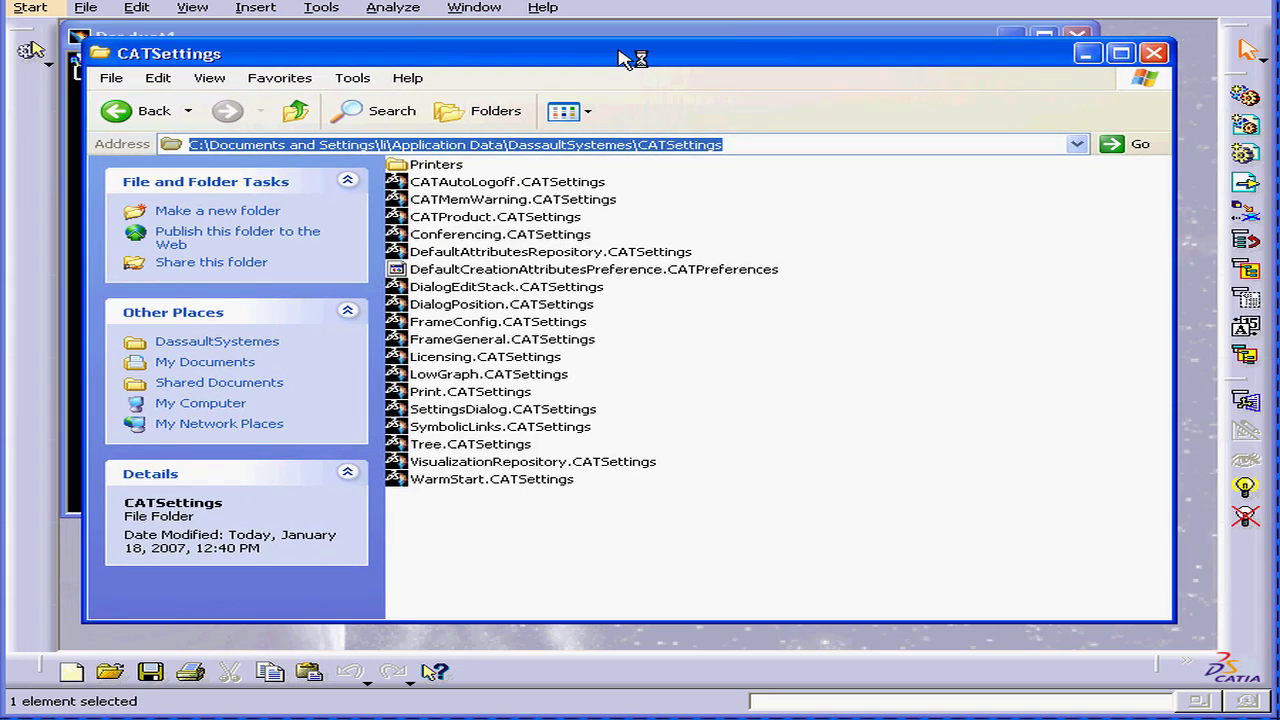
mouse_move(639, 383)
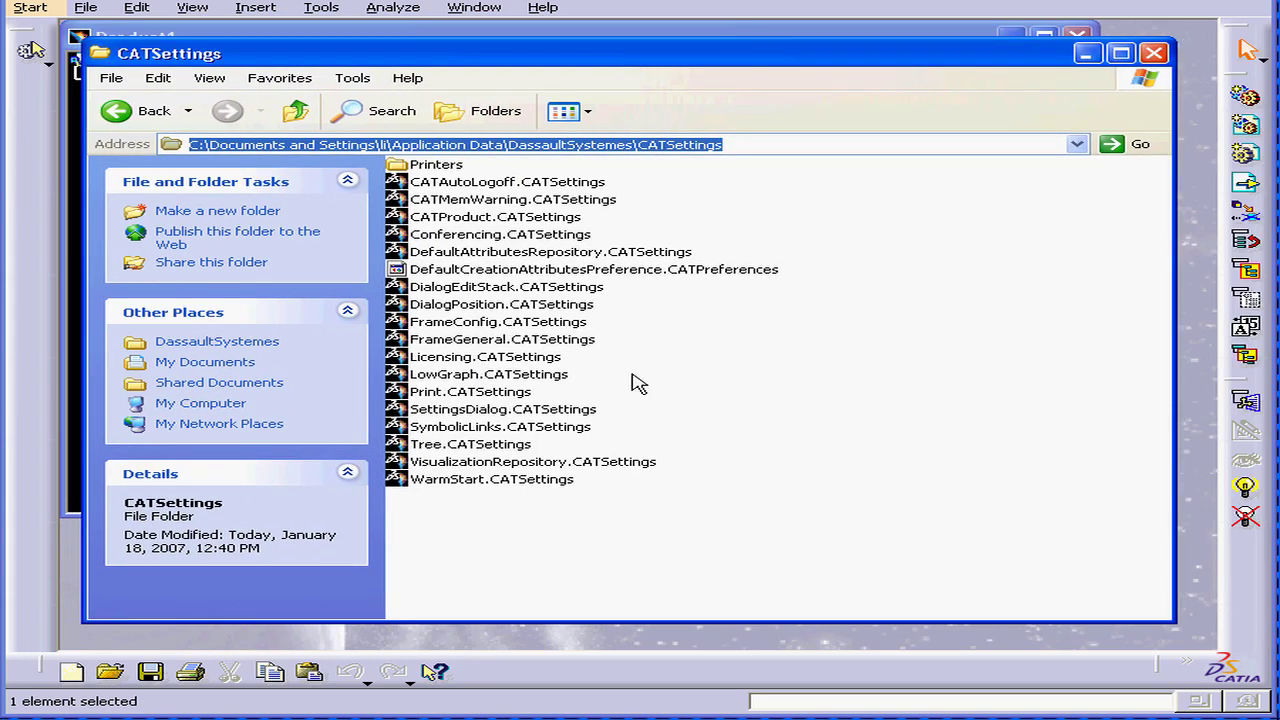
mouse_move(495, 263)
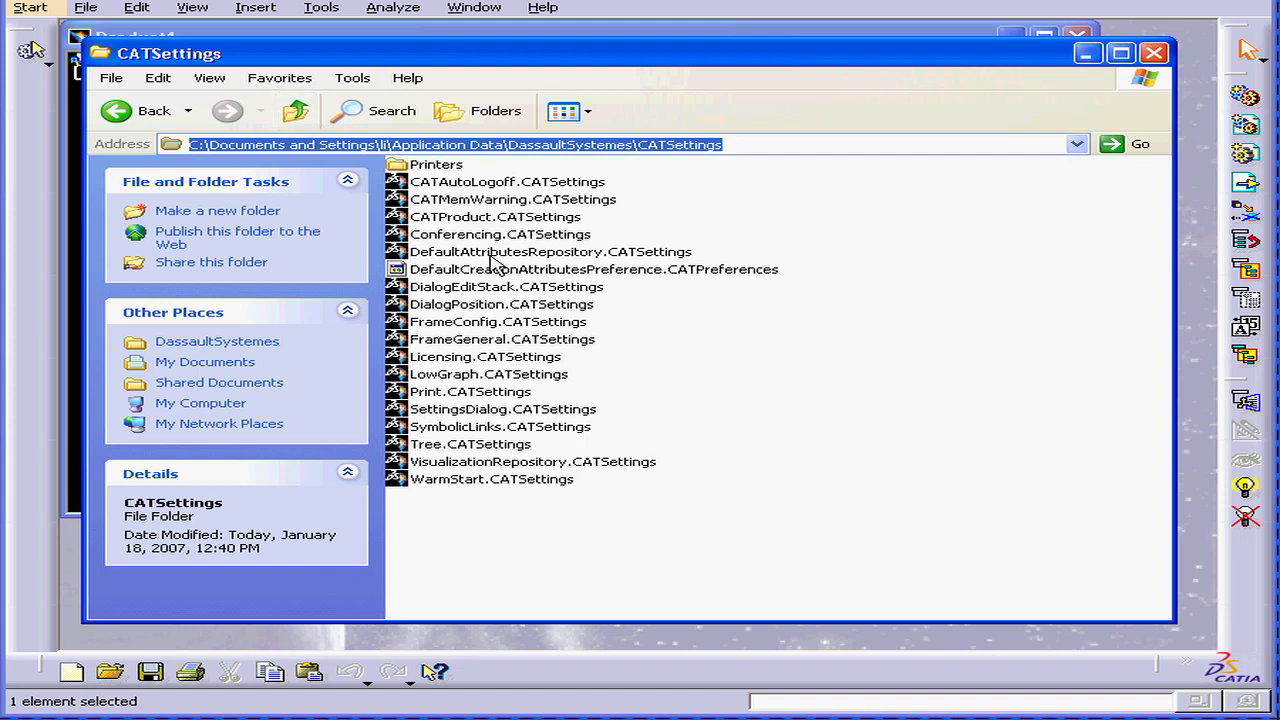
Step: Go up twice to the li folder, select Application Data and show the Tools menu
click(295, 110)
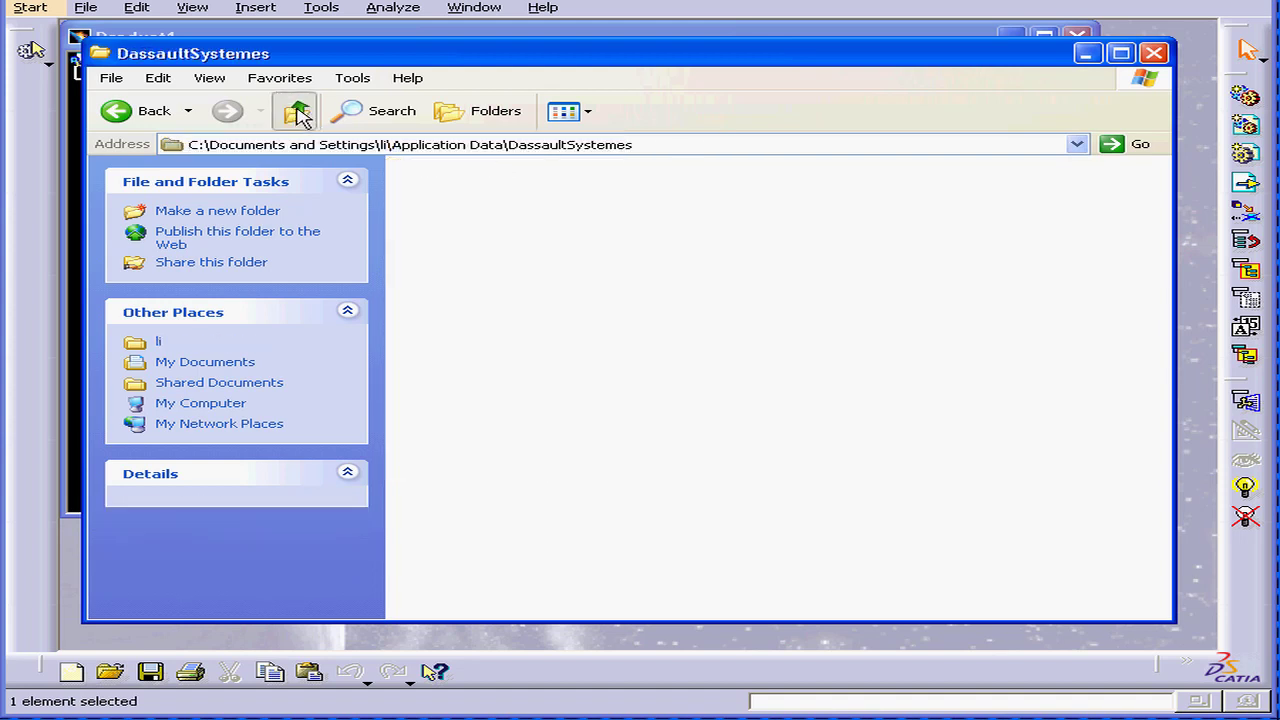
click(295, 110)
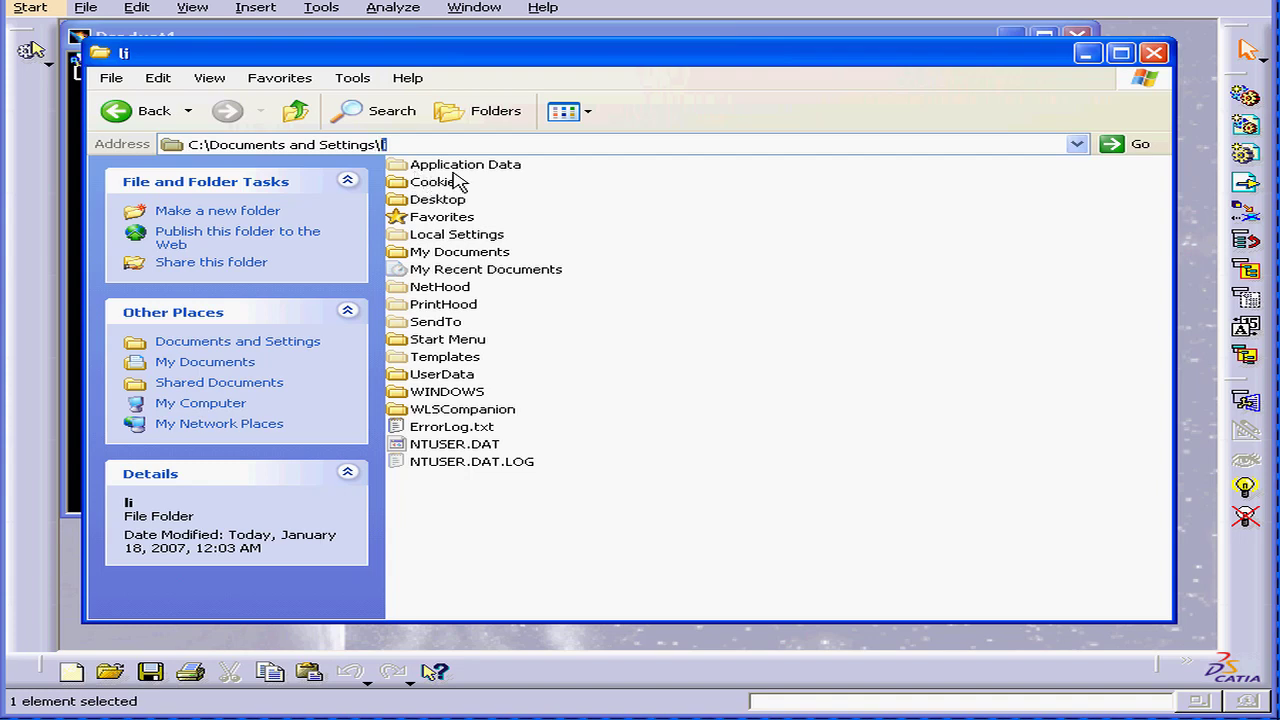
click(465, 164)
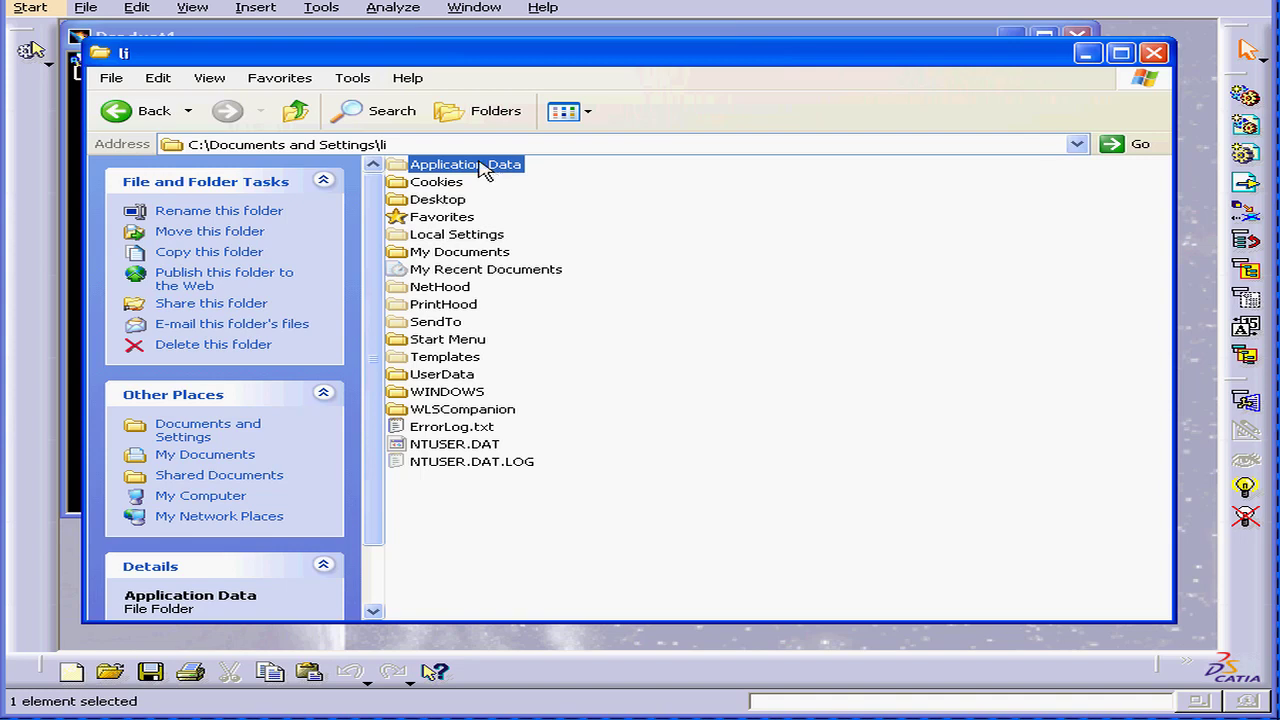
click(352, 77)
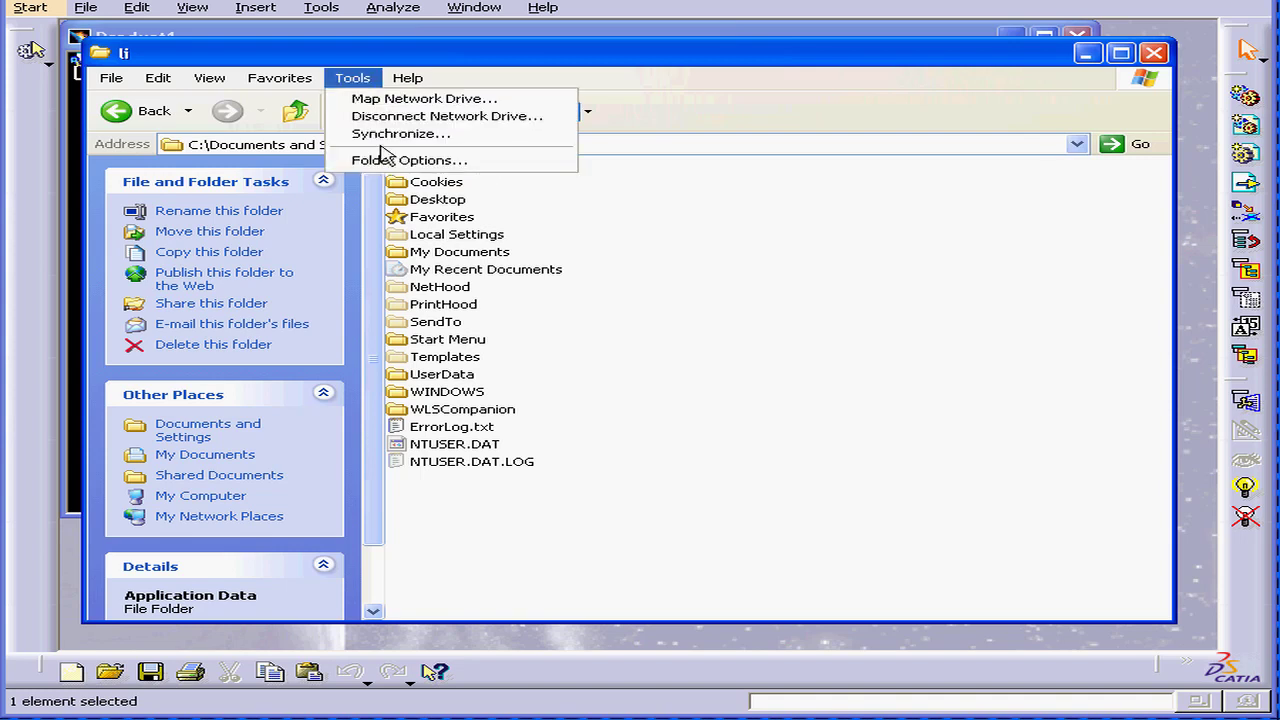
click(409, 160)
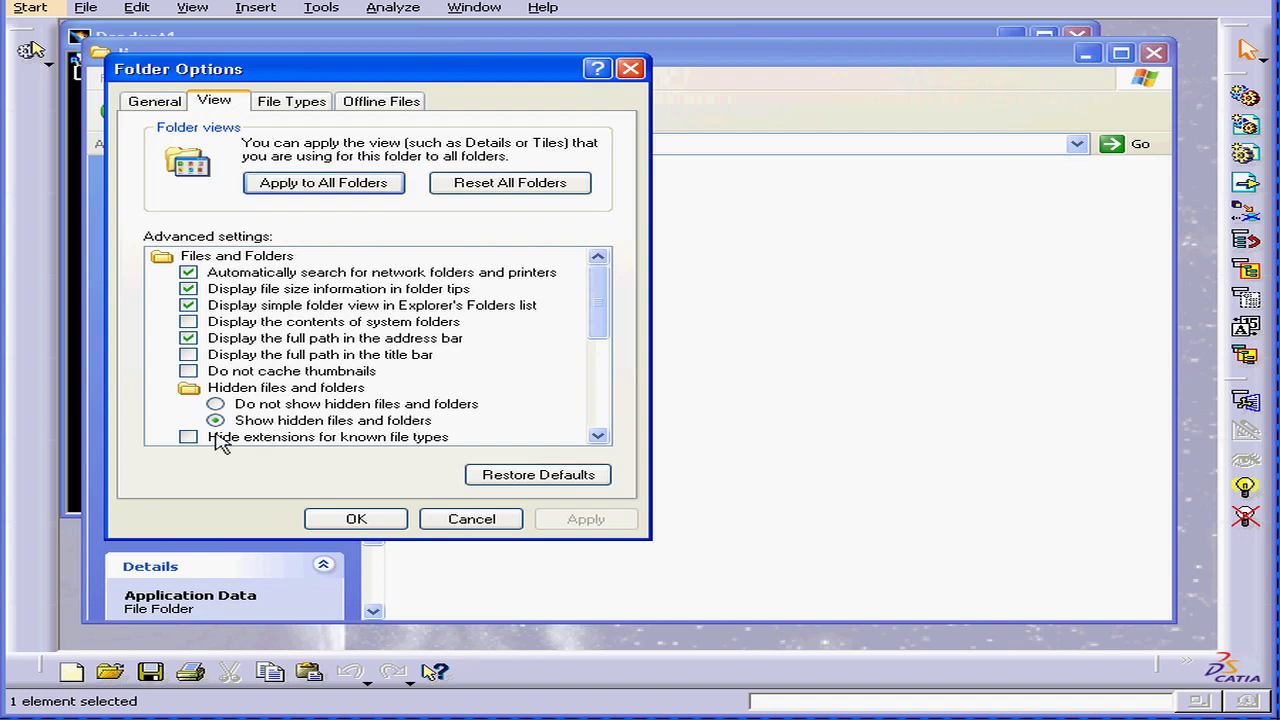
mouse_move(278, 435)
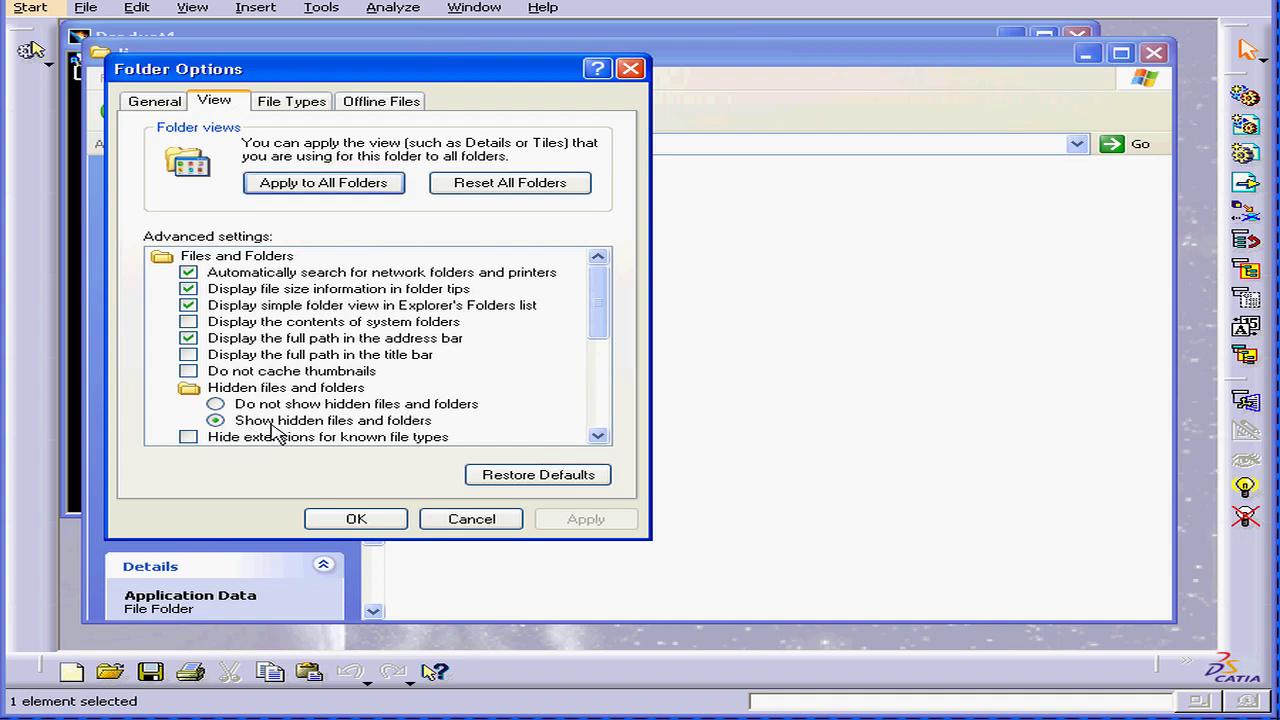
click(215, 403)
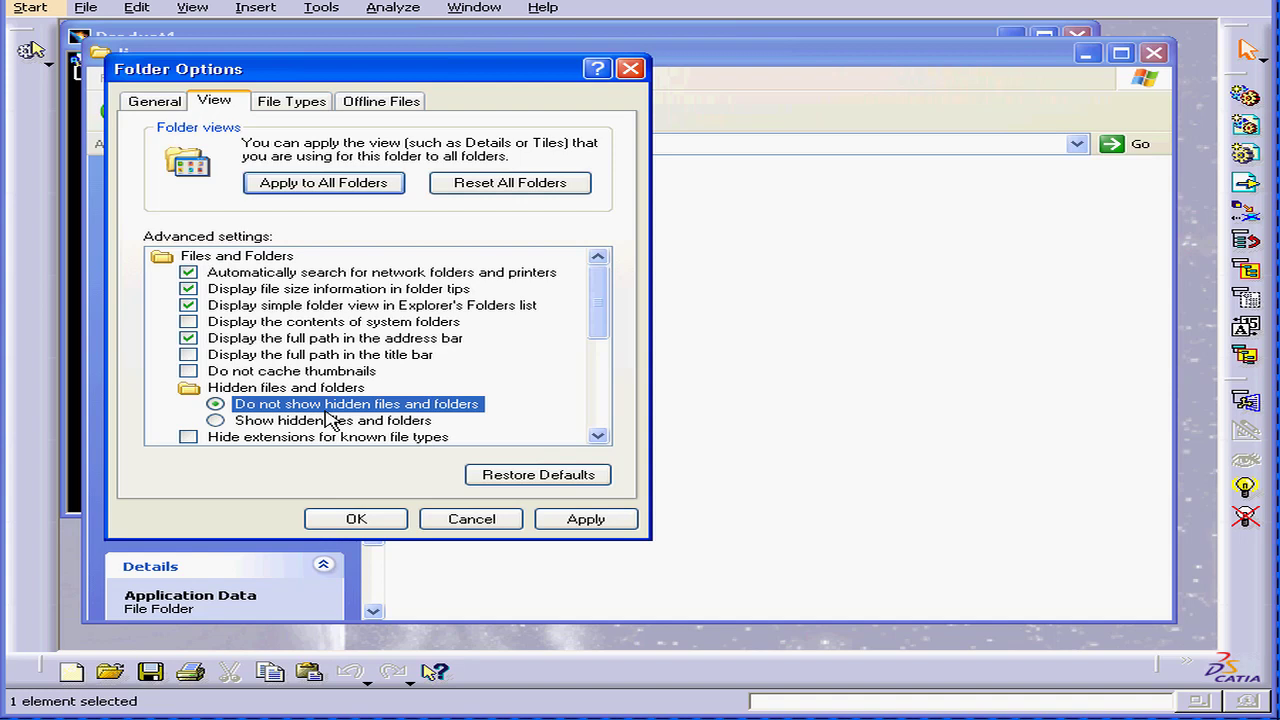
click(215, 420)
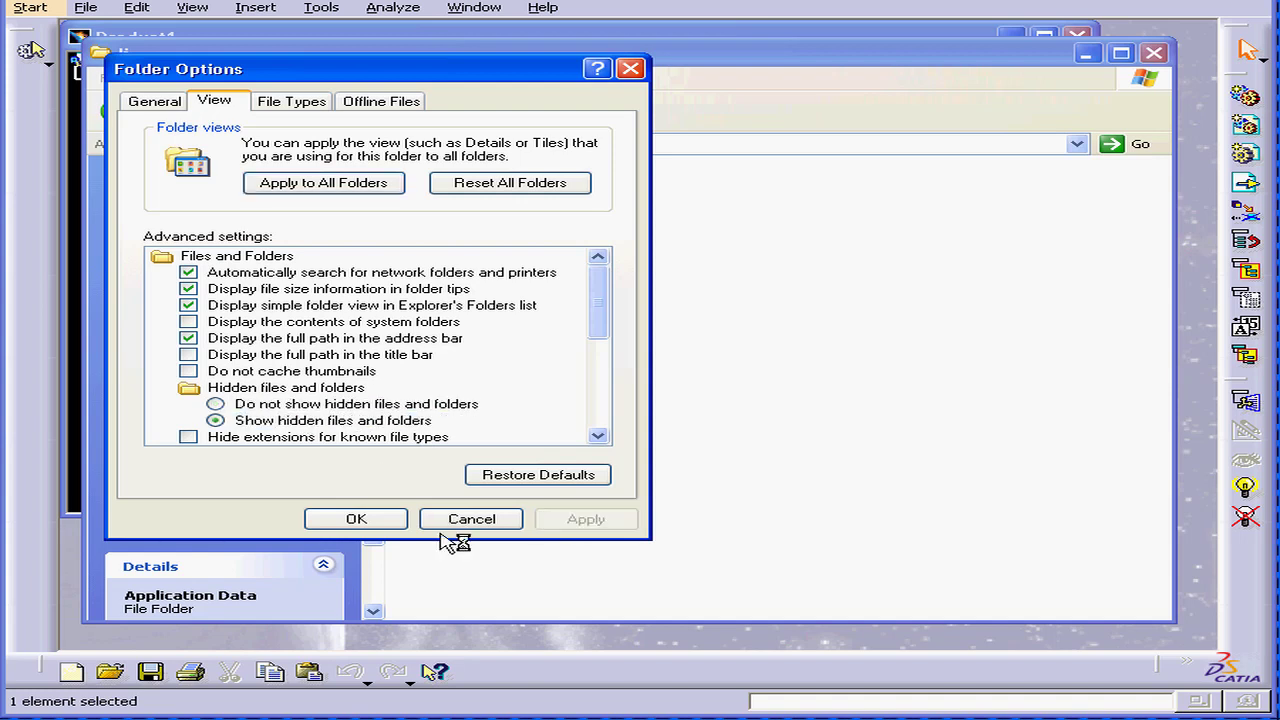
click(356, 518)
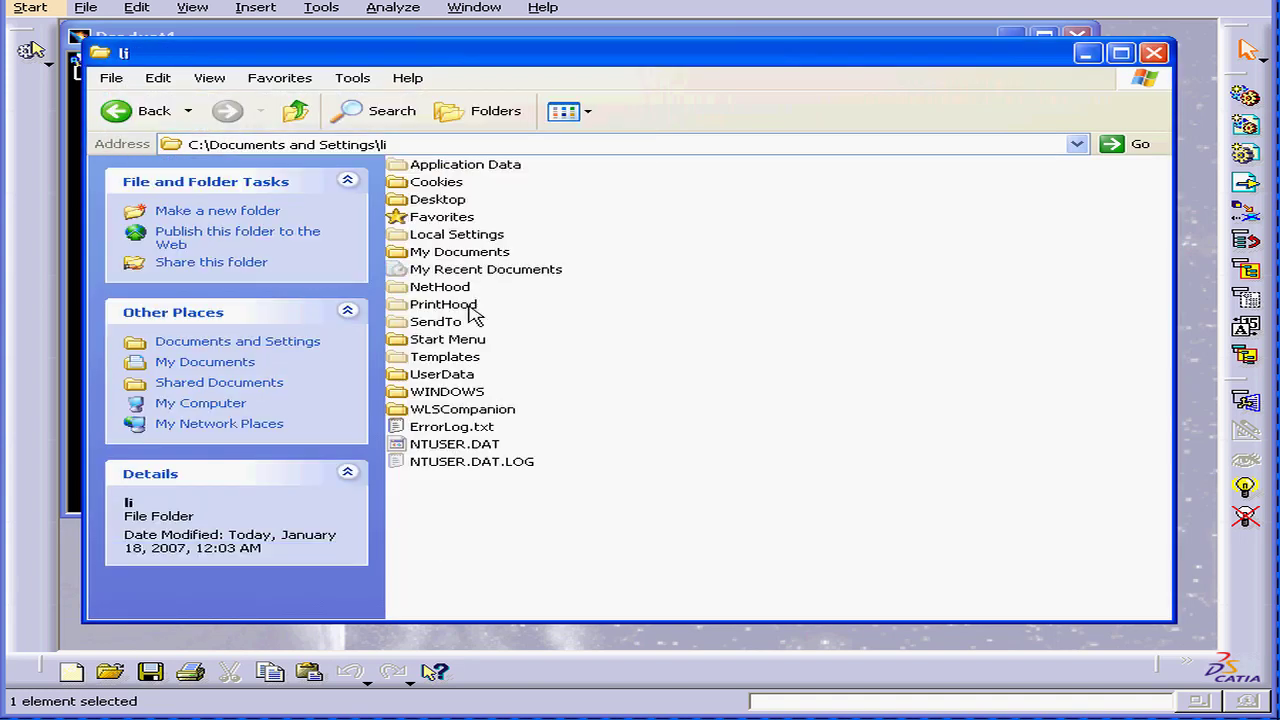
mouse_move(515, 183)
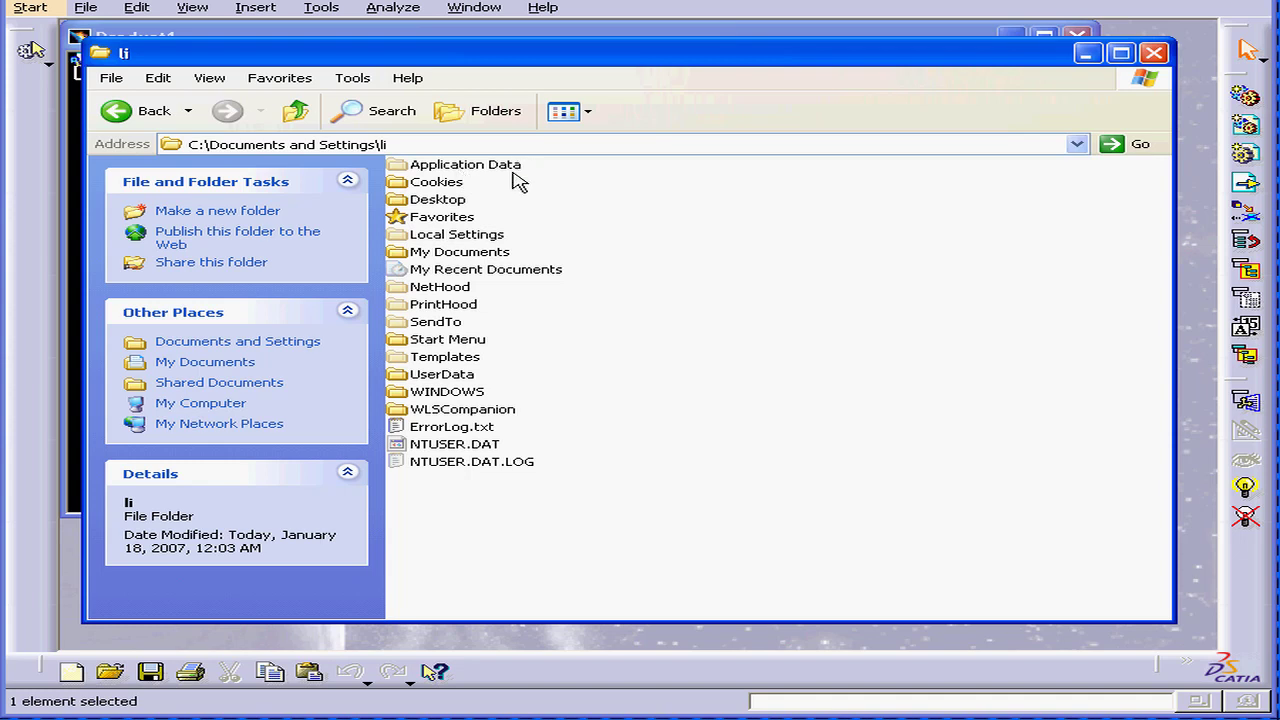
mouse_move(487, 175)
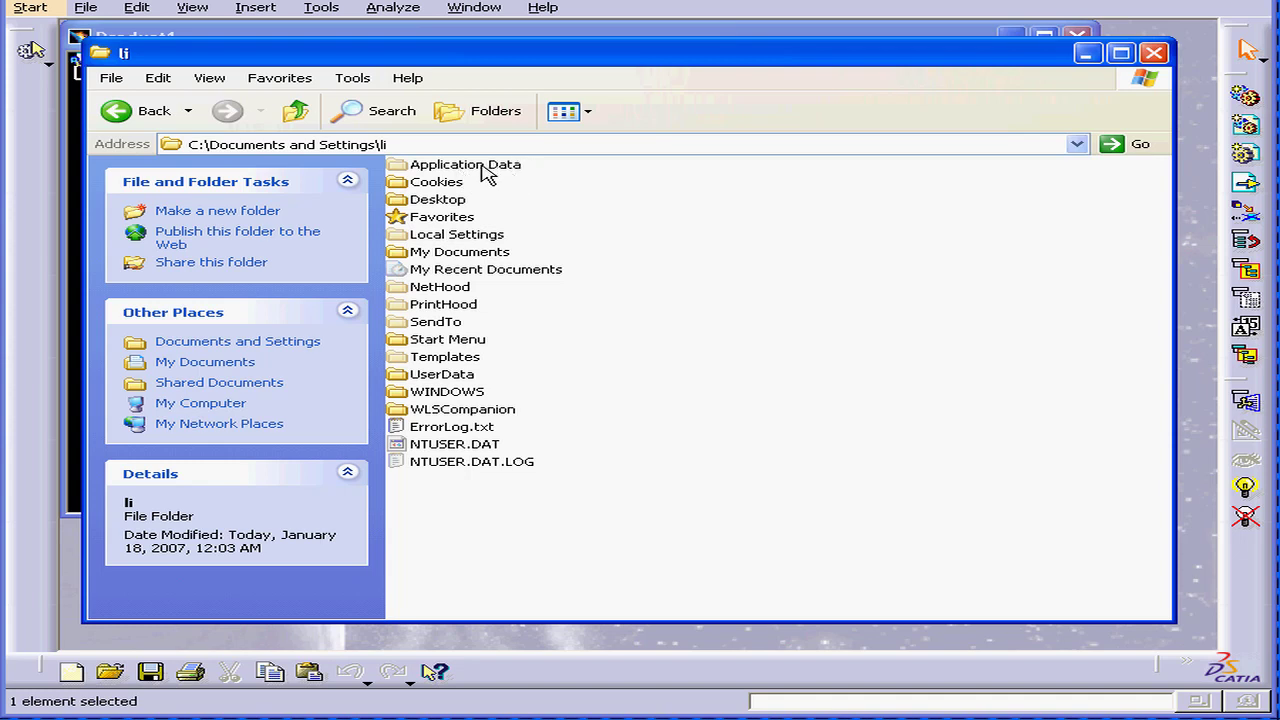
Step: Open Application Data > DassaultSystemes > CATSettings
double_click(465, 164)
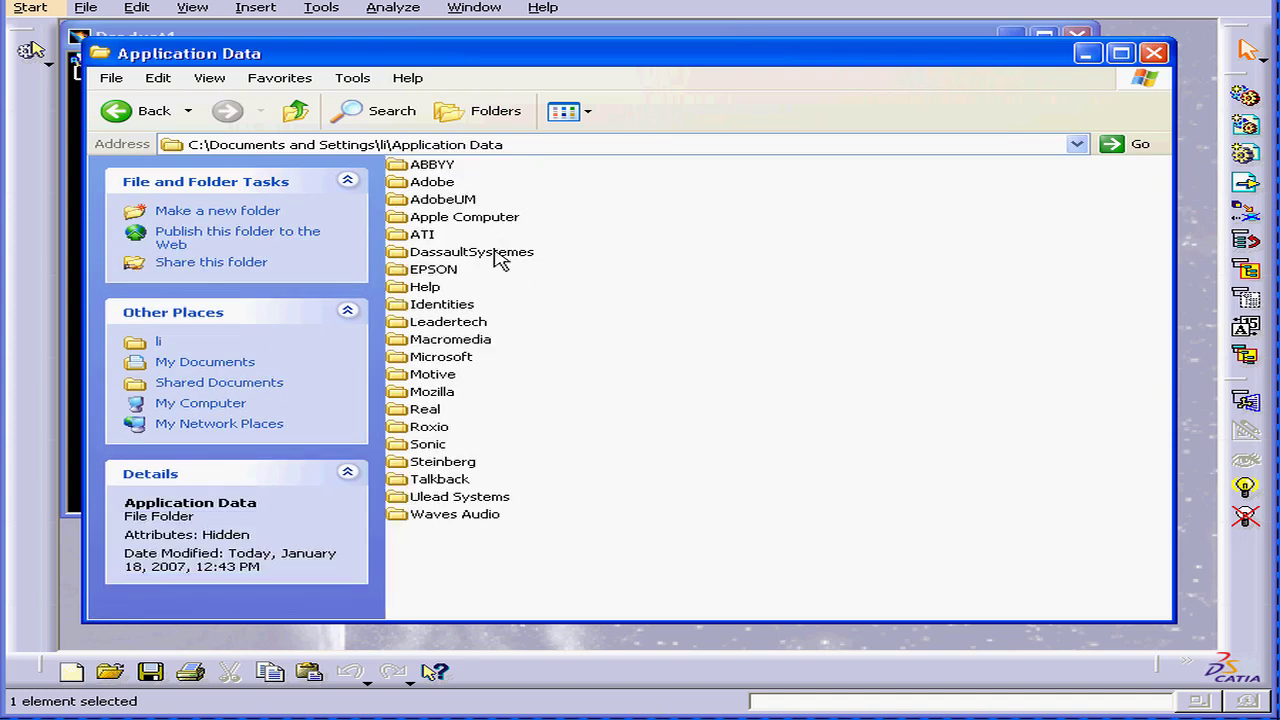
double_click(471, 251)
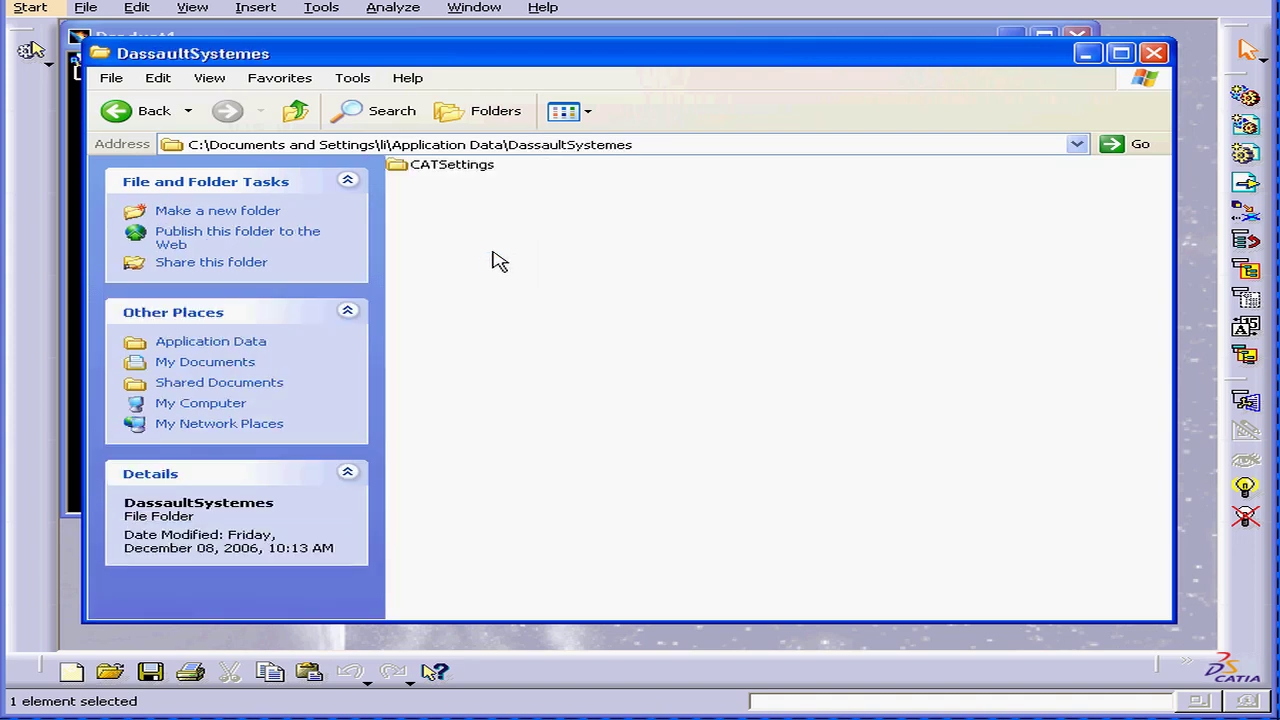
double_click(451, 164)
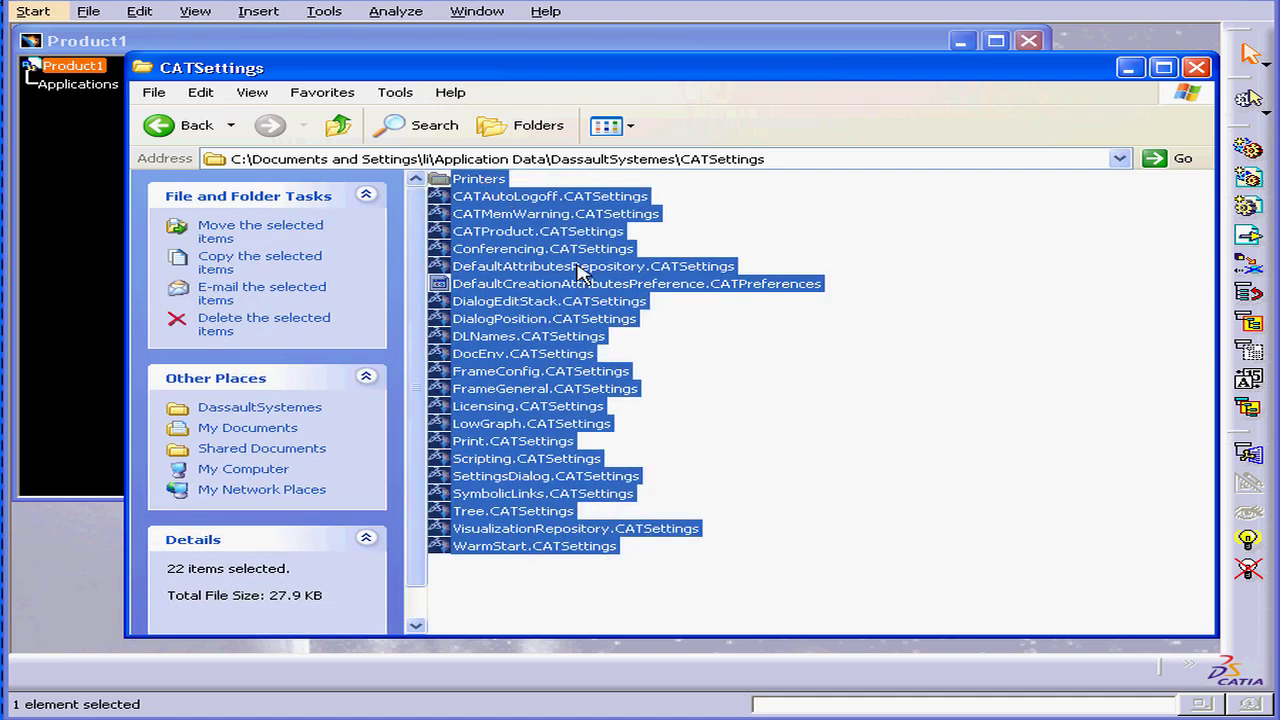
mouse_move(547, 413)
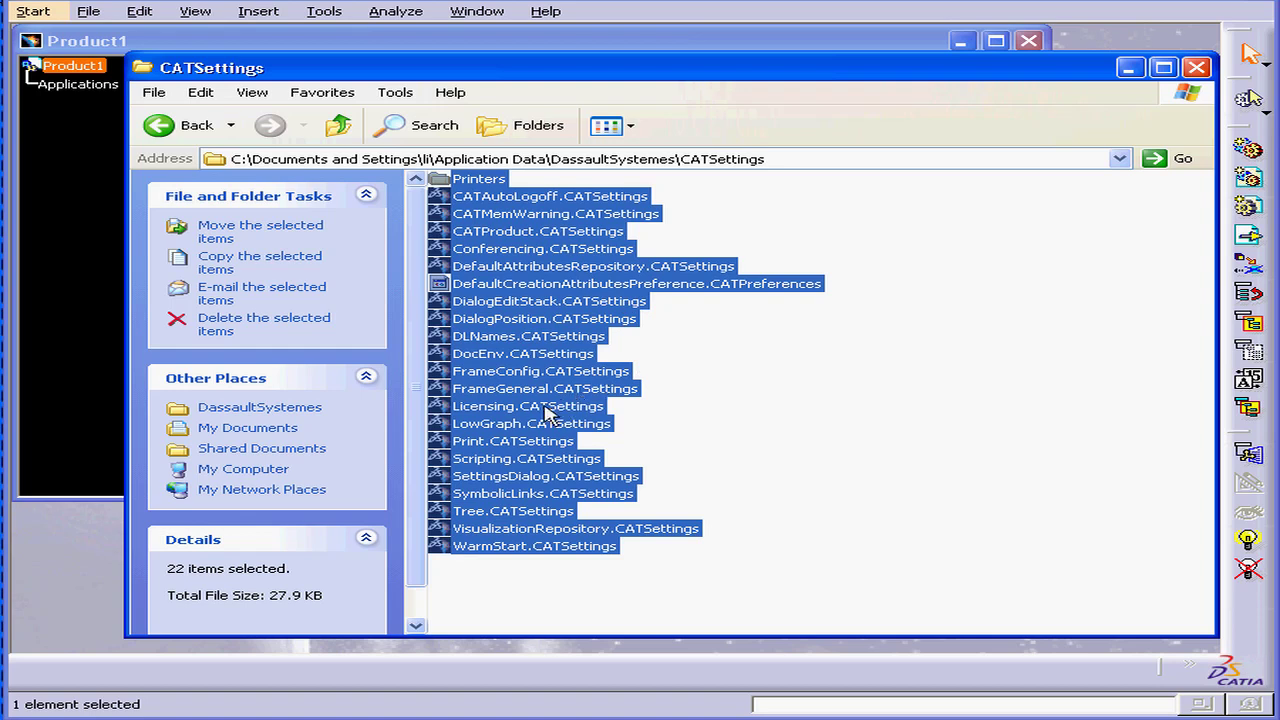
Step: Delete the 21 settings items, keeping Licensing.CATSettings, and close the folder window
click(527, 405)
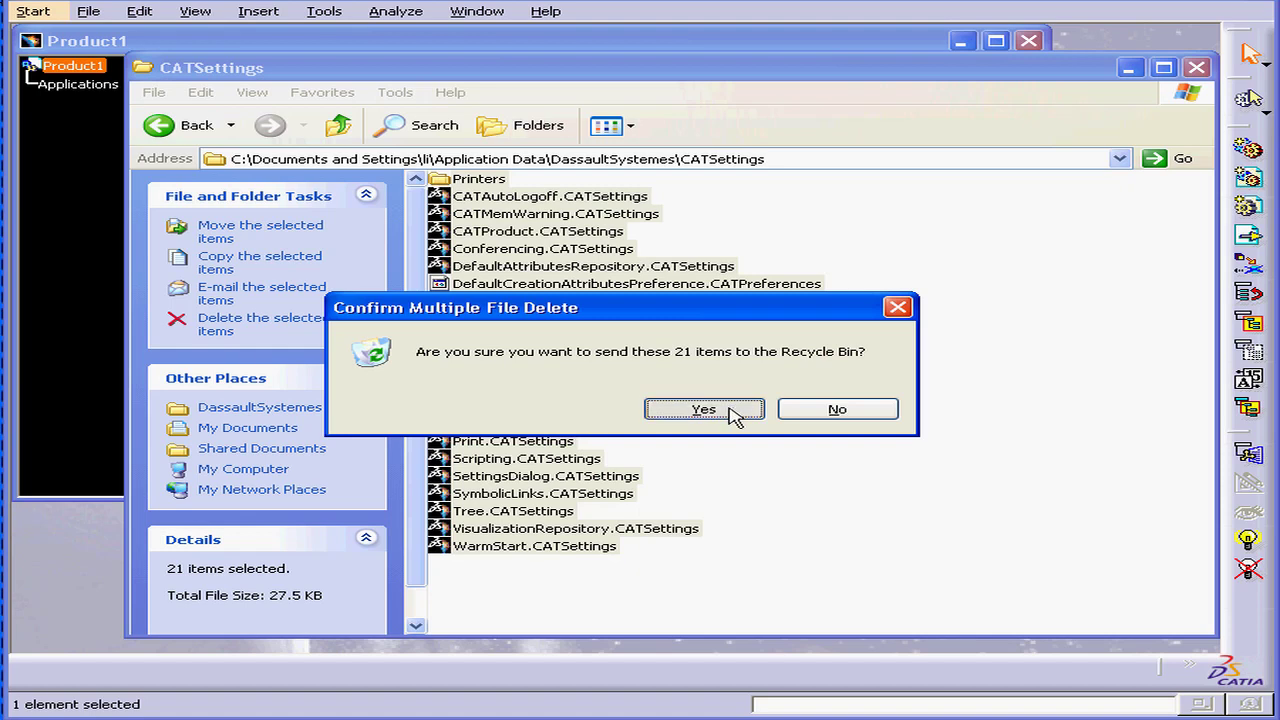
click(703, 409)
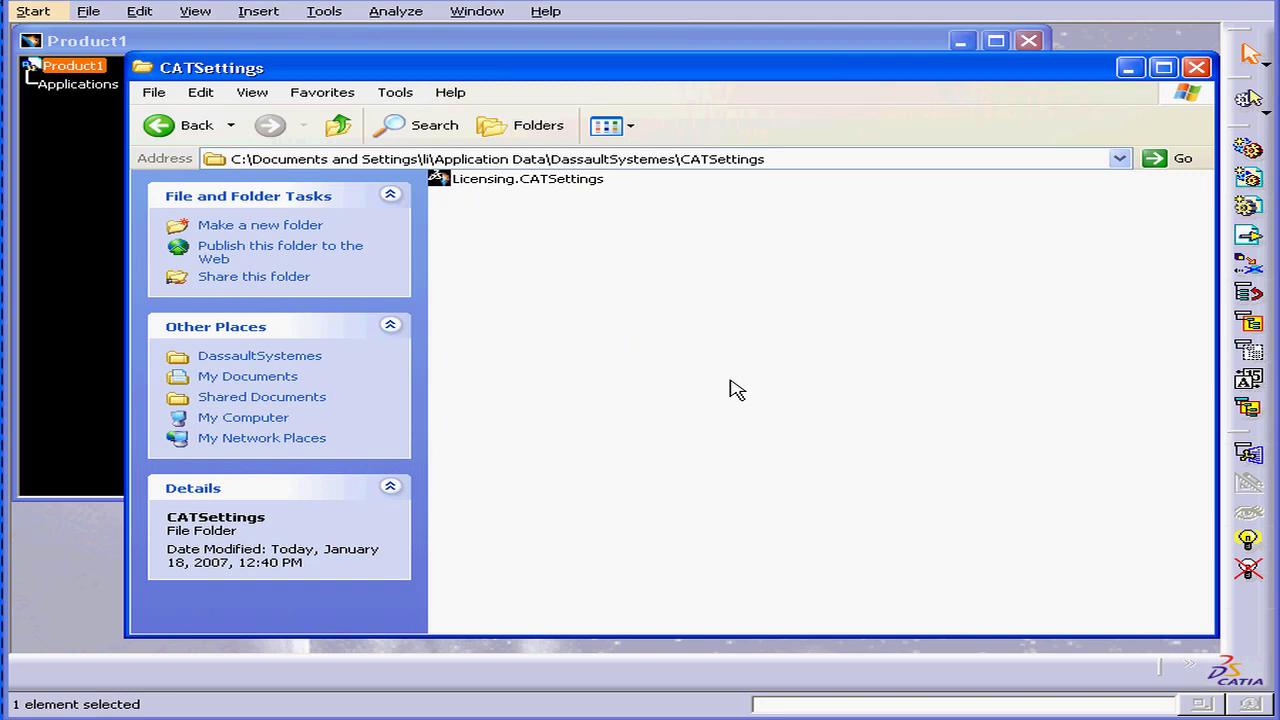
click(1196, 67)
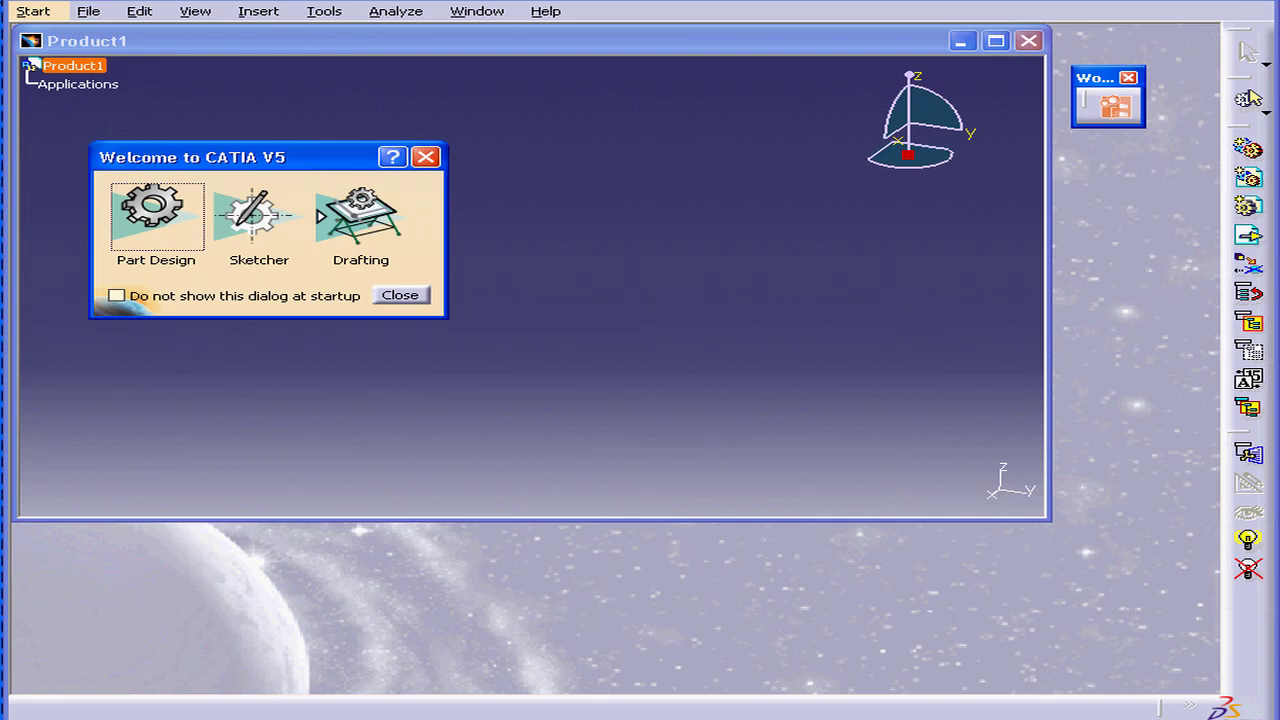
mouse_move(373, 177)
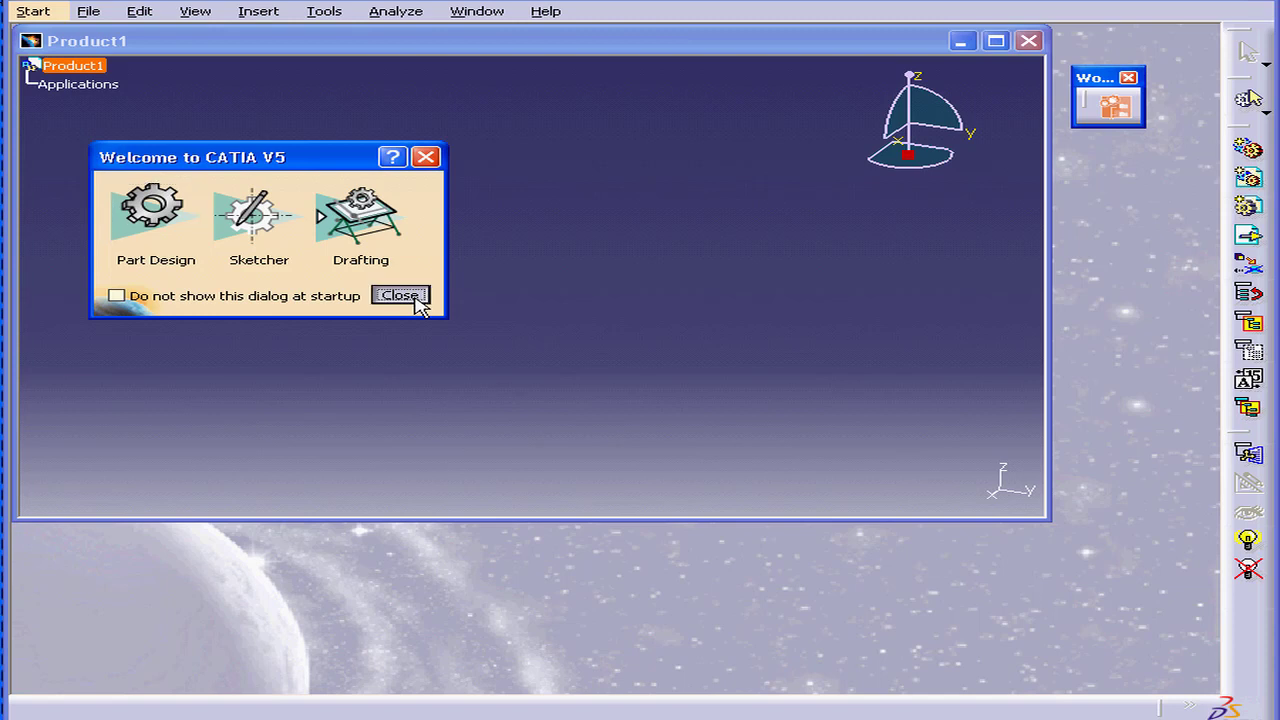
Step: Close the Welcome to CATIA V5 dialog
click(401, 294)
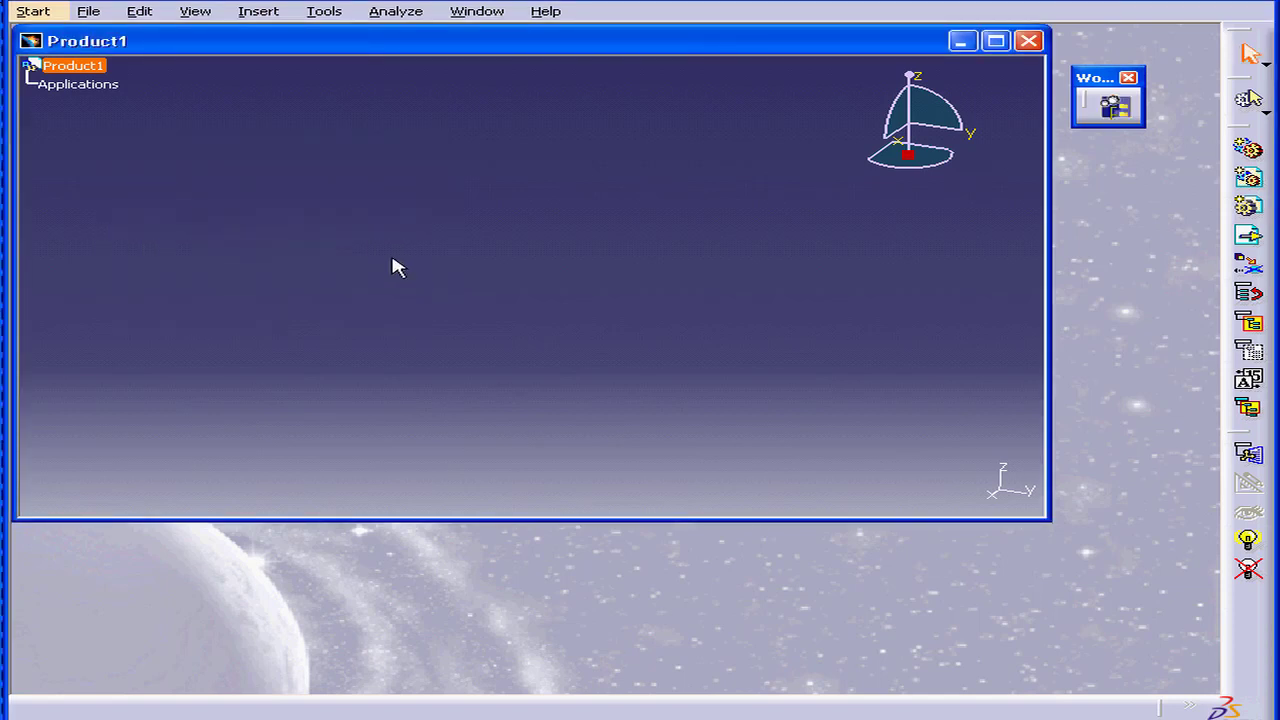
mouse_move(435, 264)
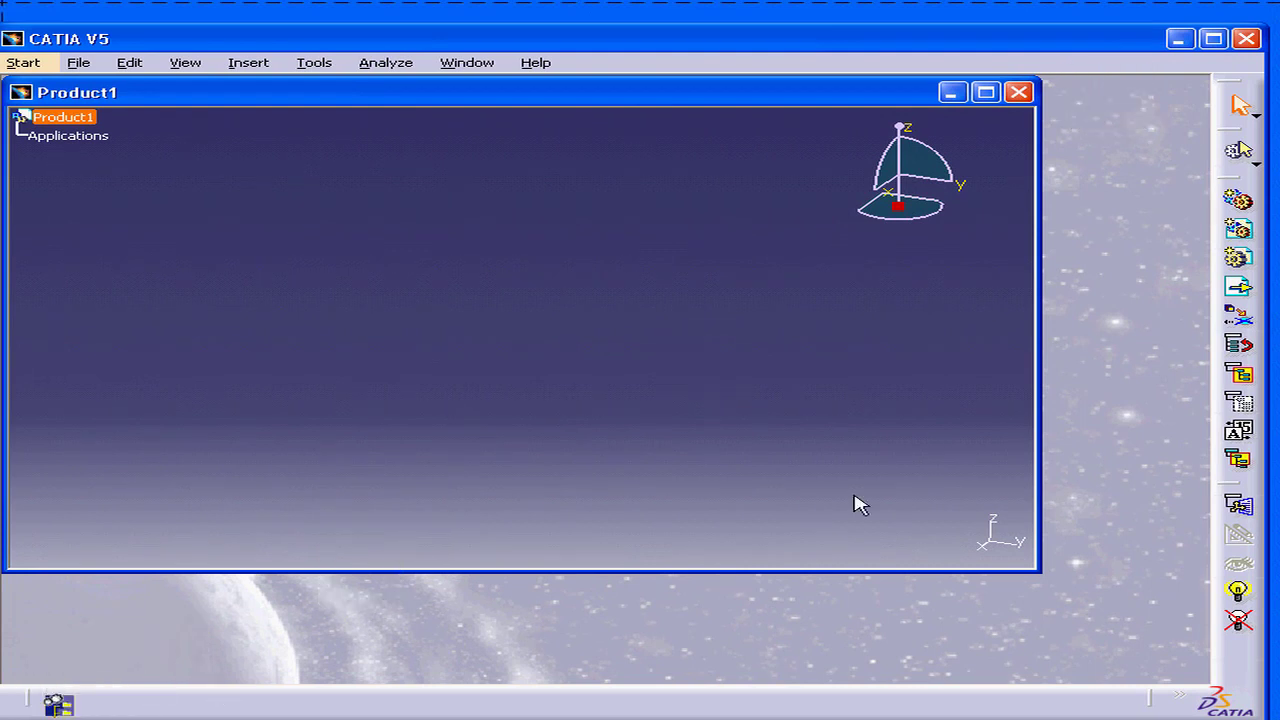
mouse_move(1235, 90)
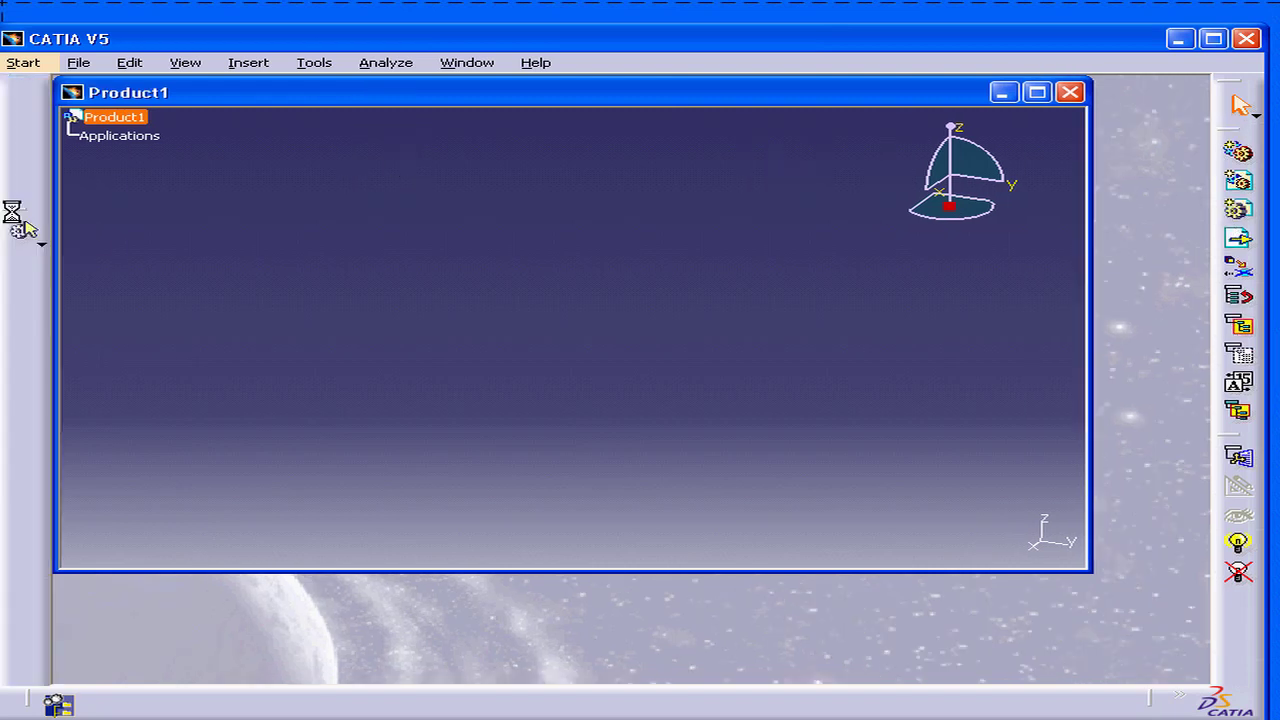
mouse_move(25, 148)
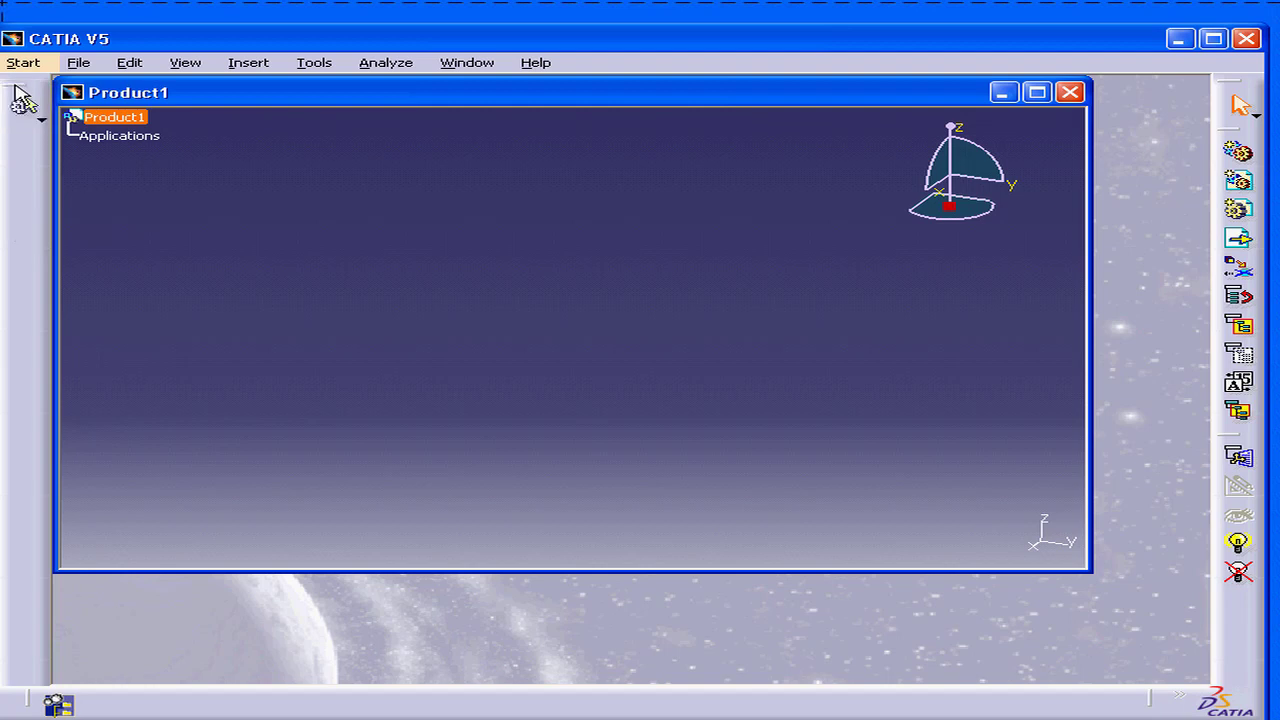
click(77, 62)
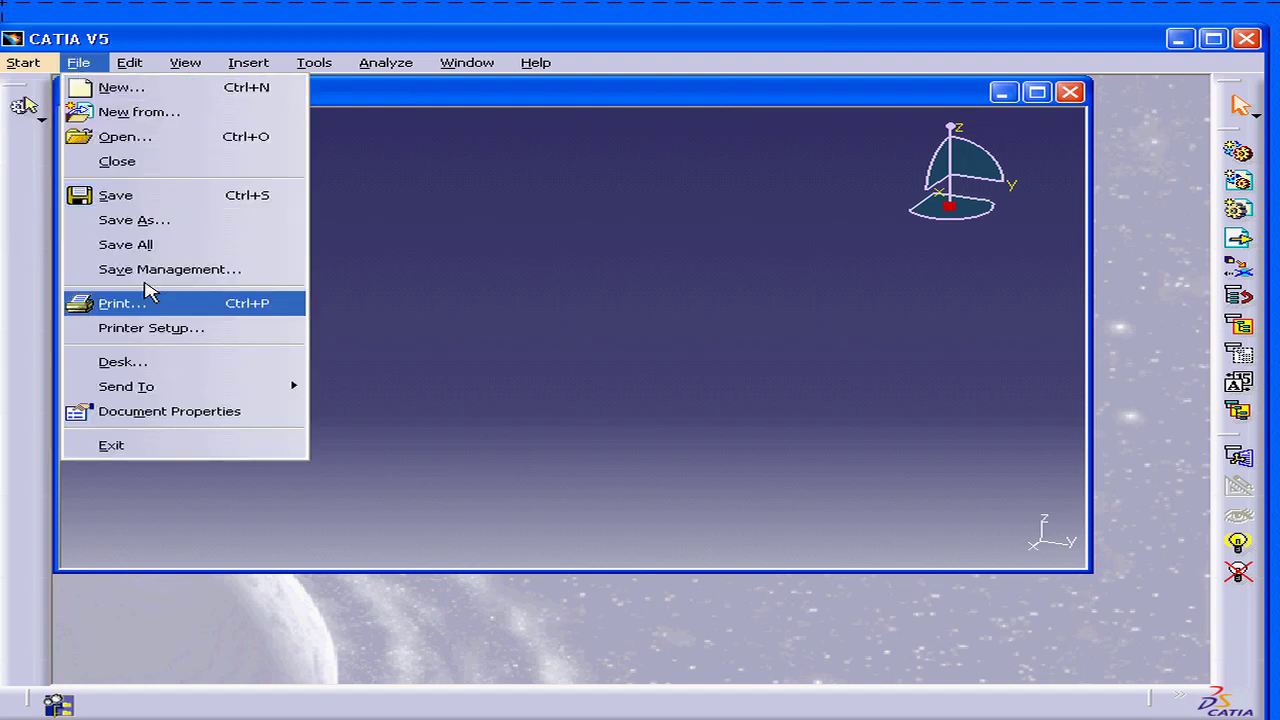
click(120, 303)
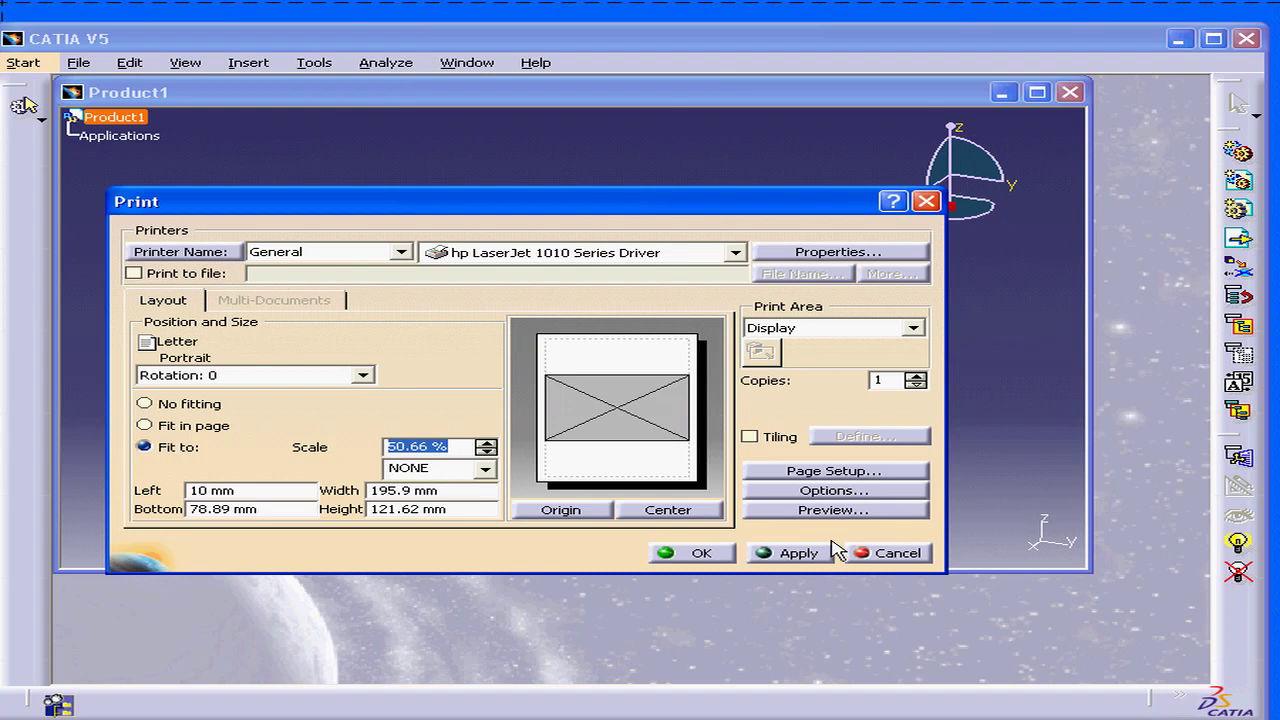
click(897, 552)
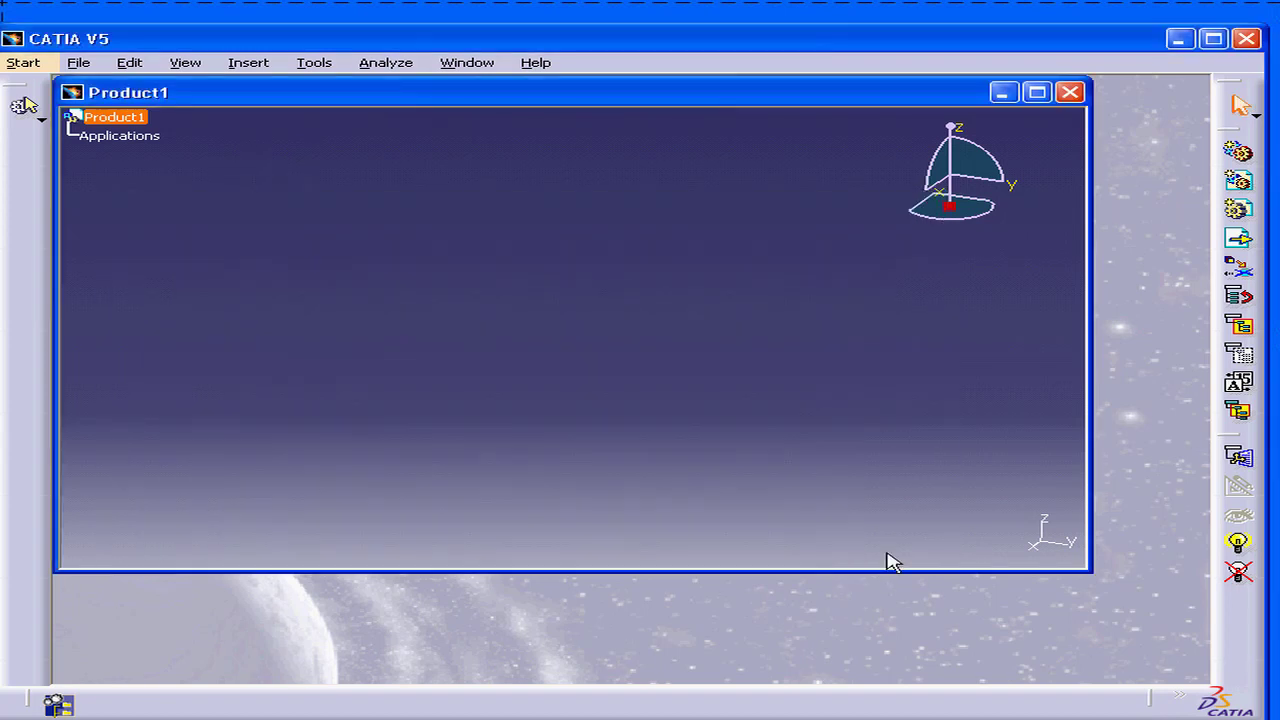
mouse_move(345, 78)
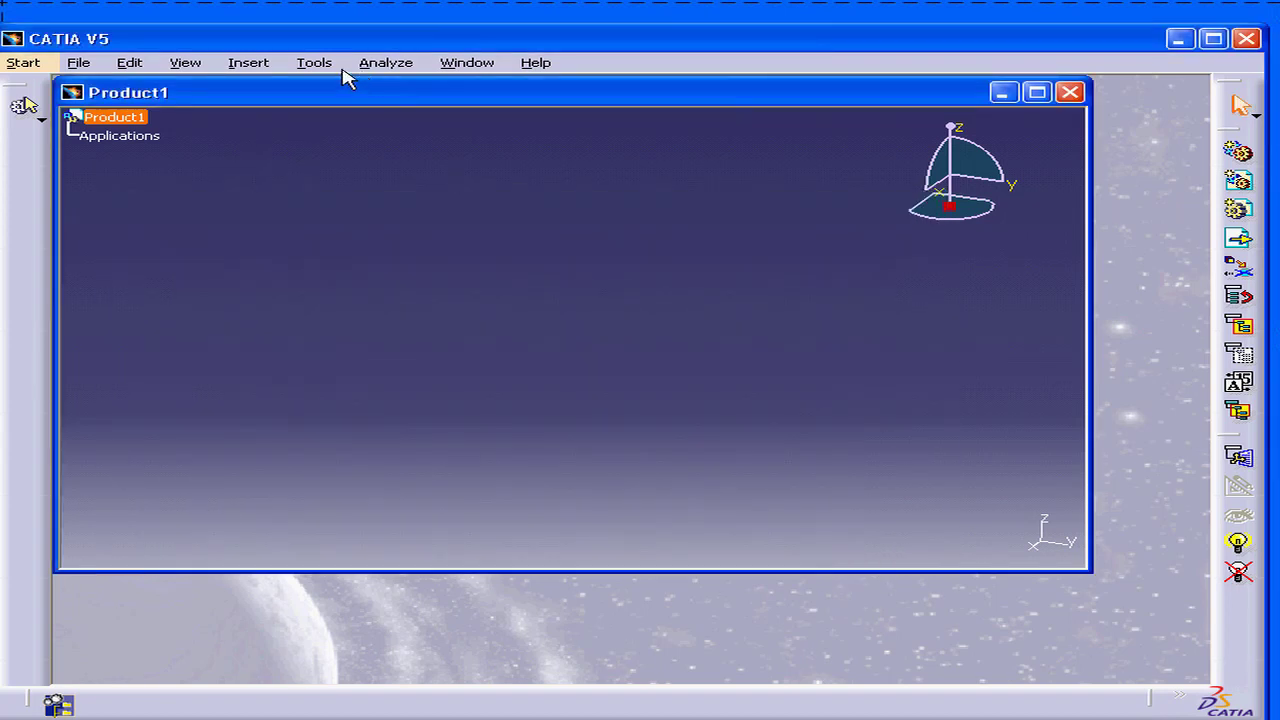
mouse_move(320, 70)
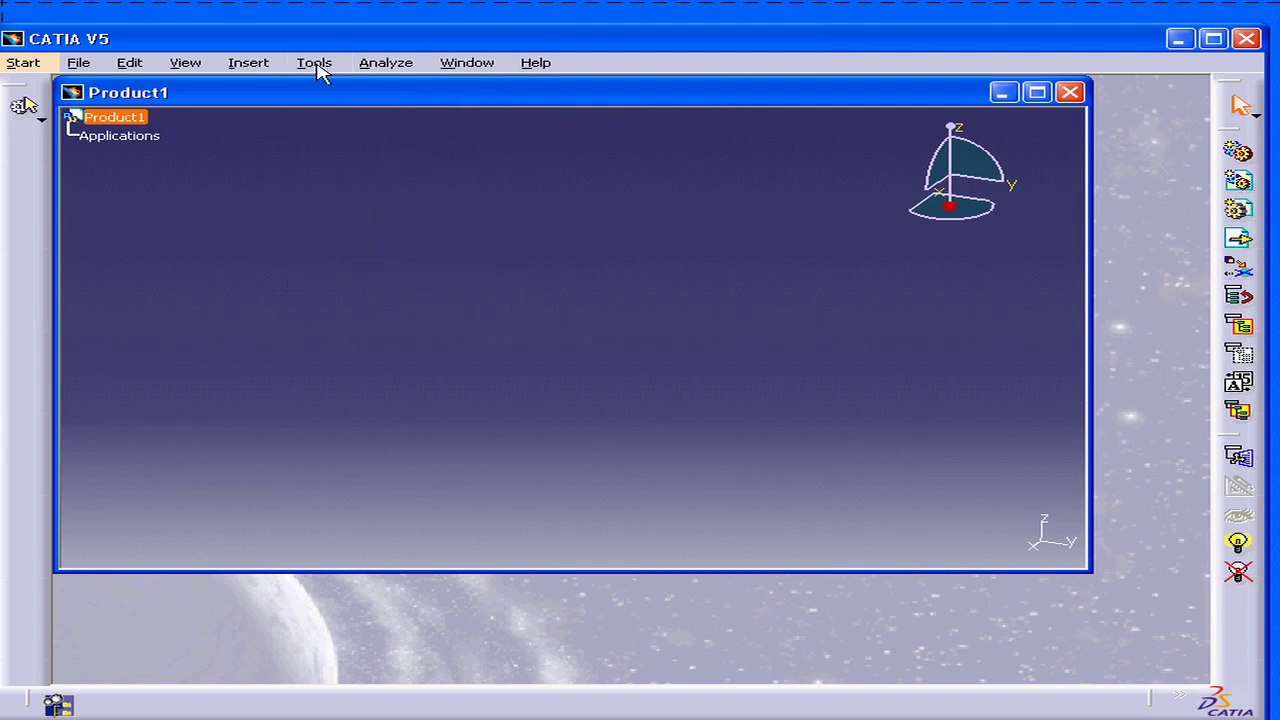
Step: In Options > Display > Visualization, turn off Graduated color background for a solid black viewport
click(314, 62)
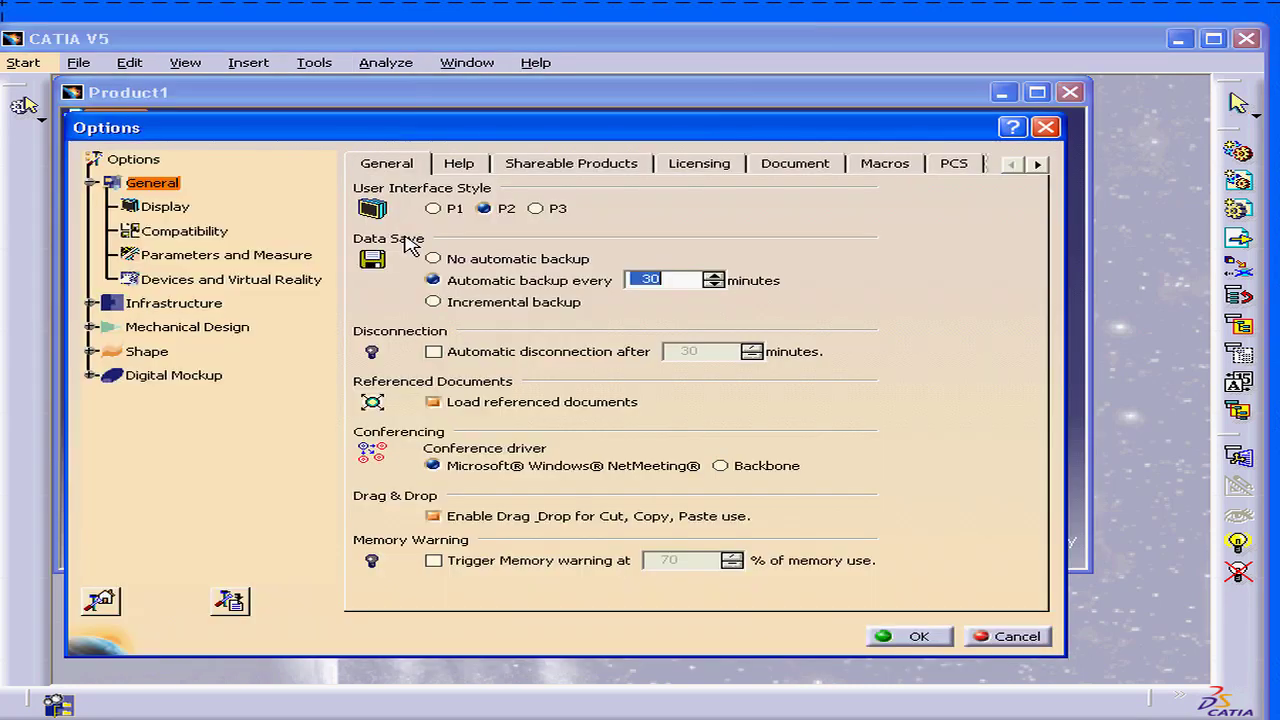
click(165, 206)
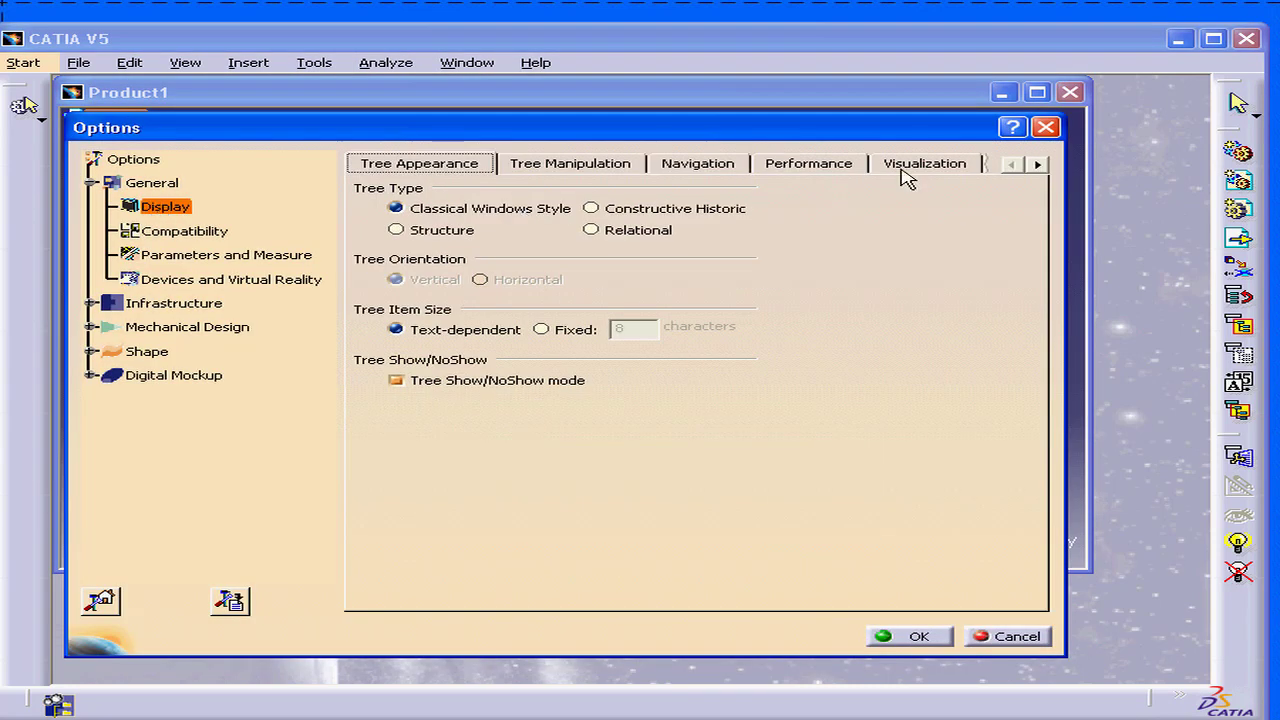
click(923, 163)
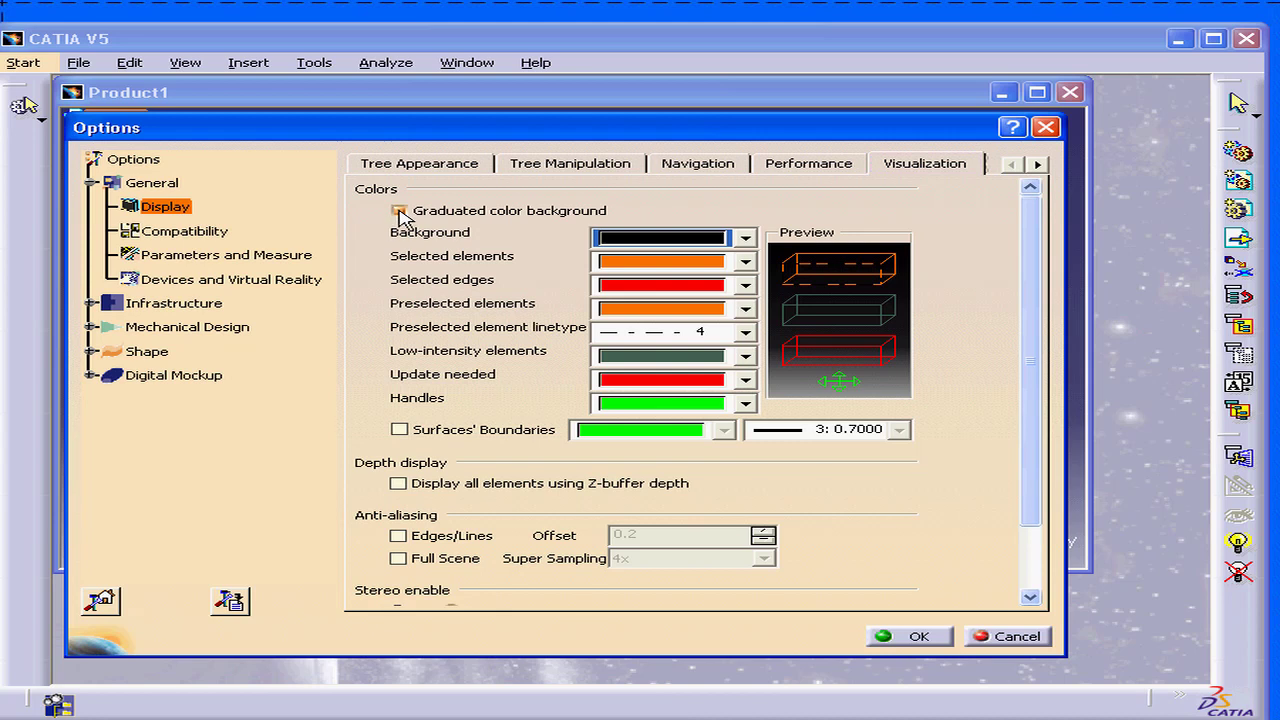
click(908, 636)
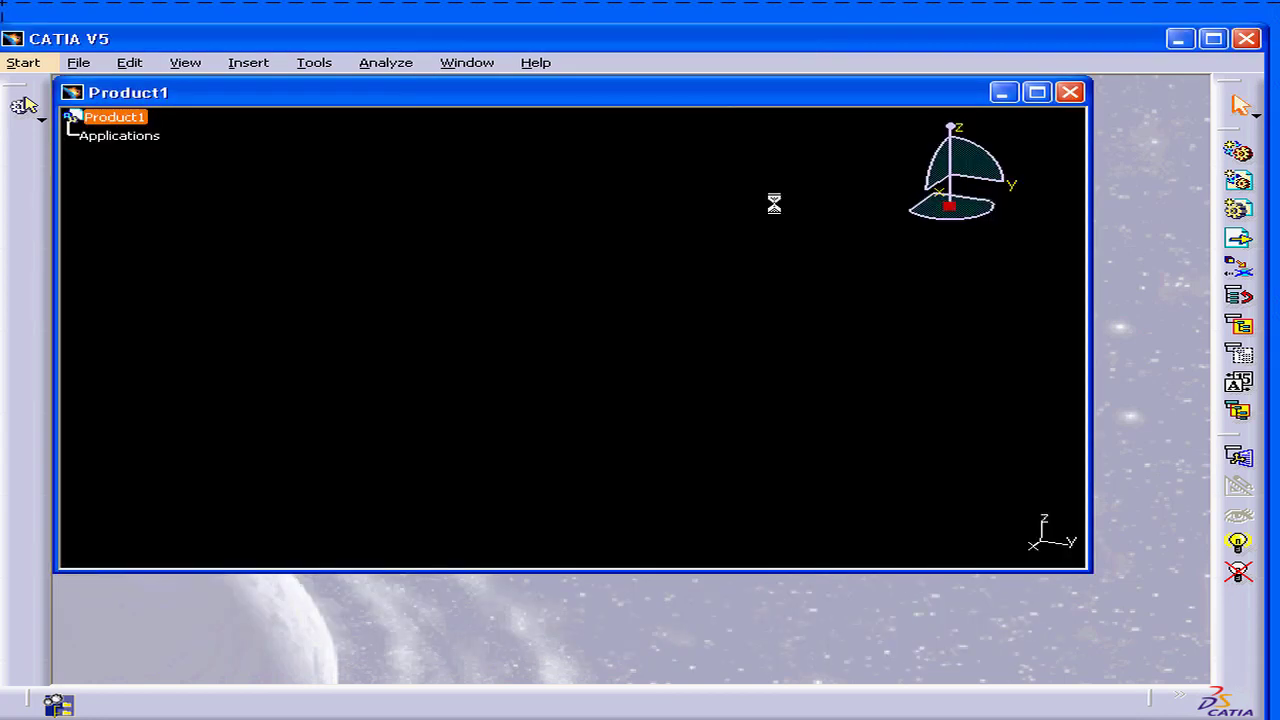
mouse_move(314, 62)
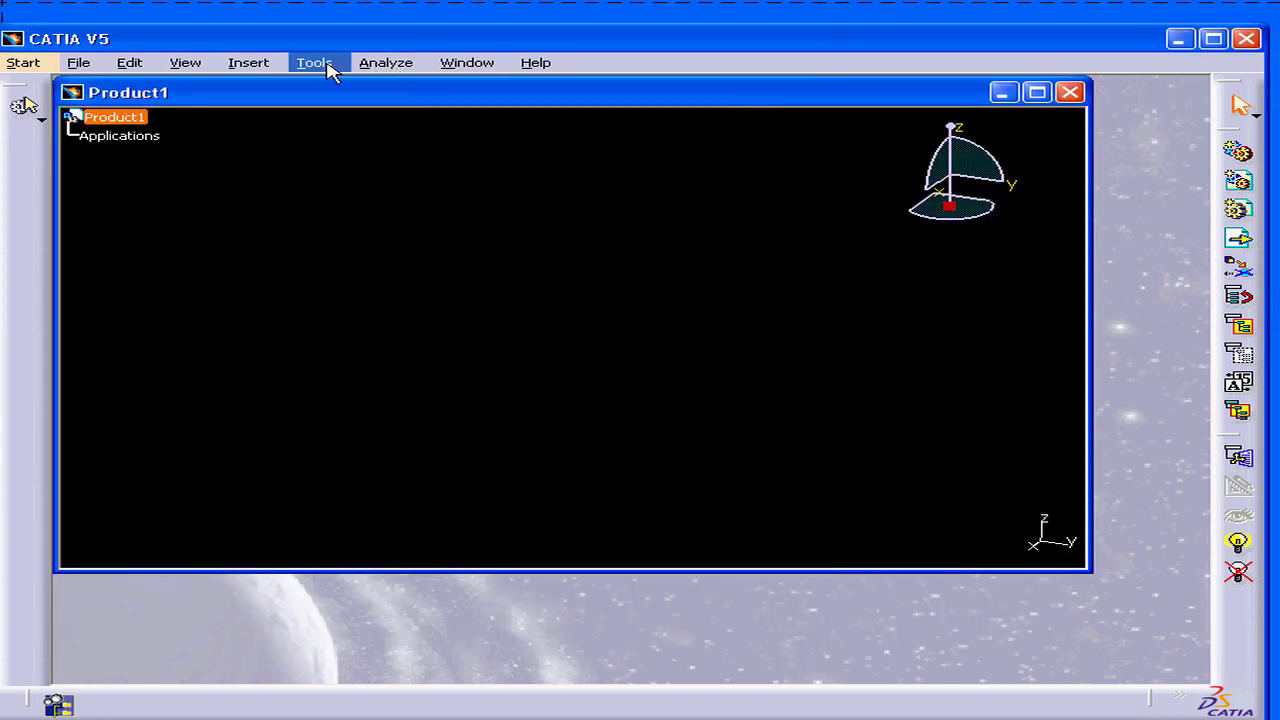
Step: Open Tools > Customize to view the favourite workbenches list
click(314, 62)
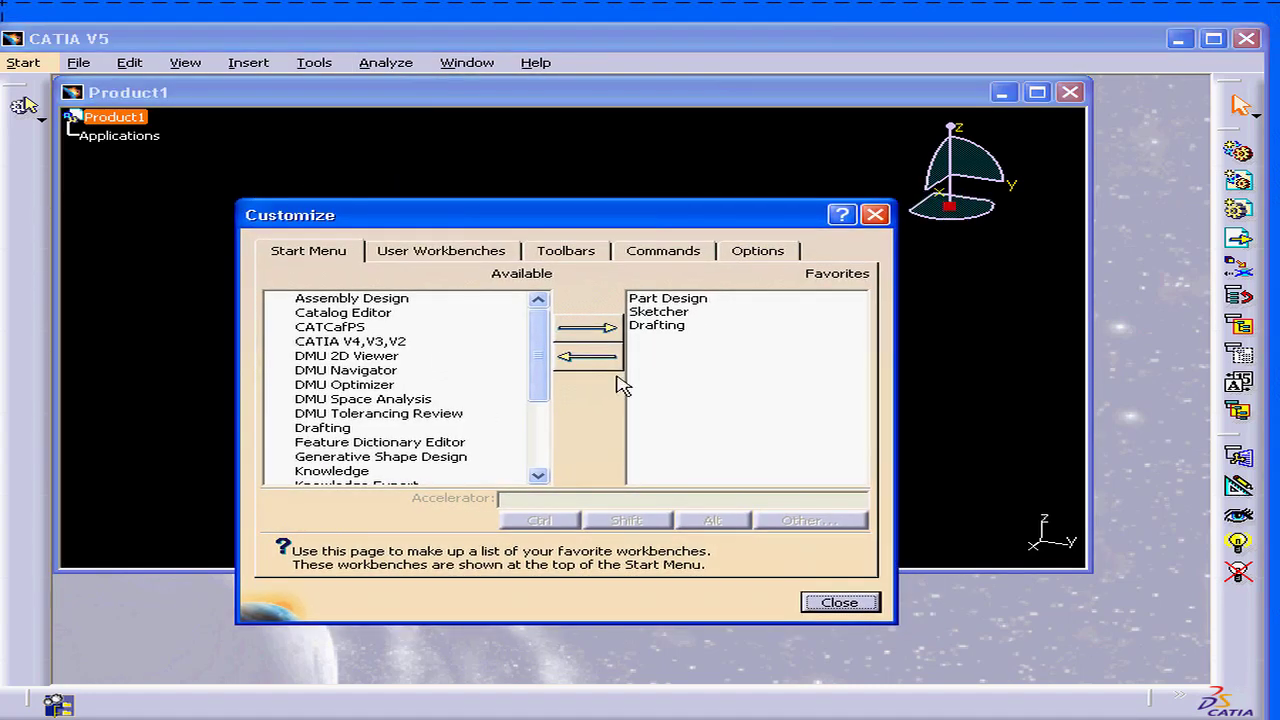
click(838, 602)
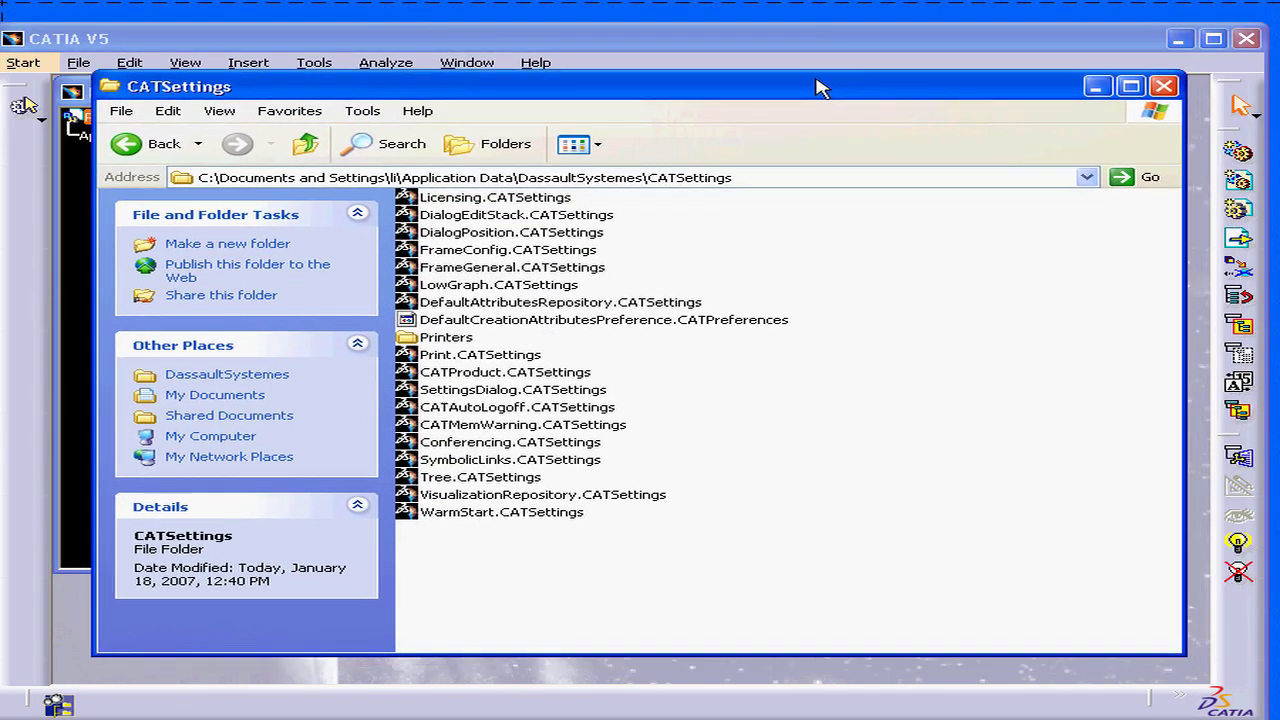
mouse_move(500, 528)
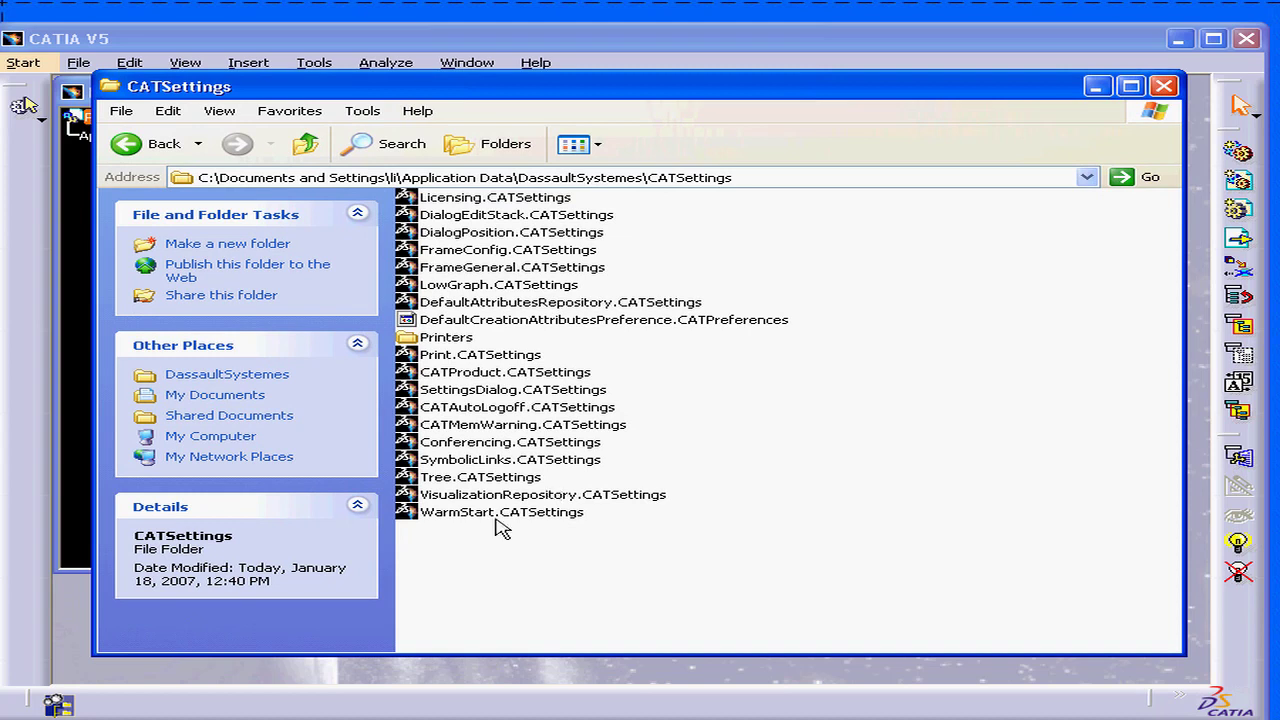
mouse_move(435, 555)
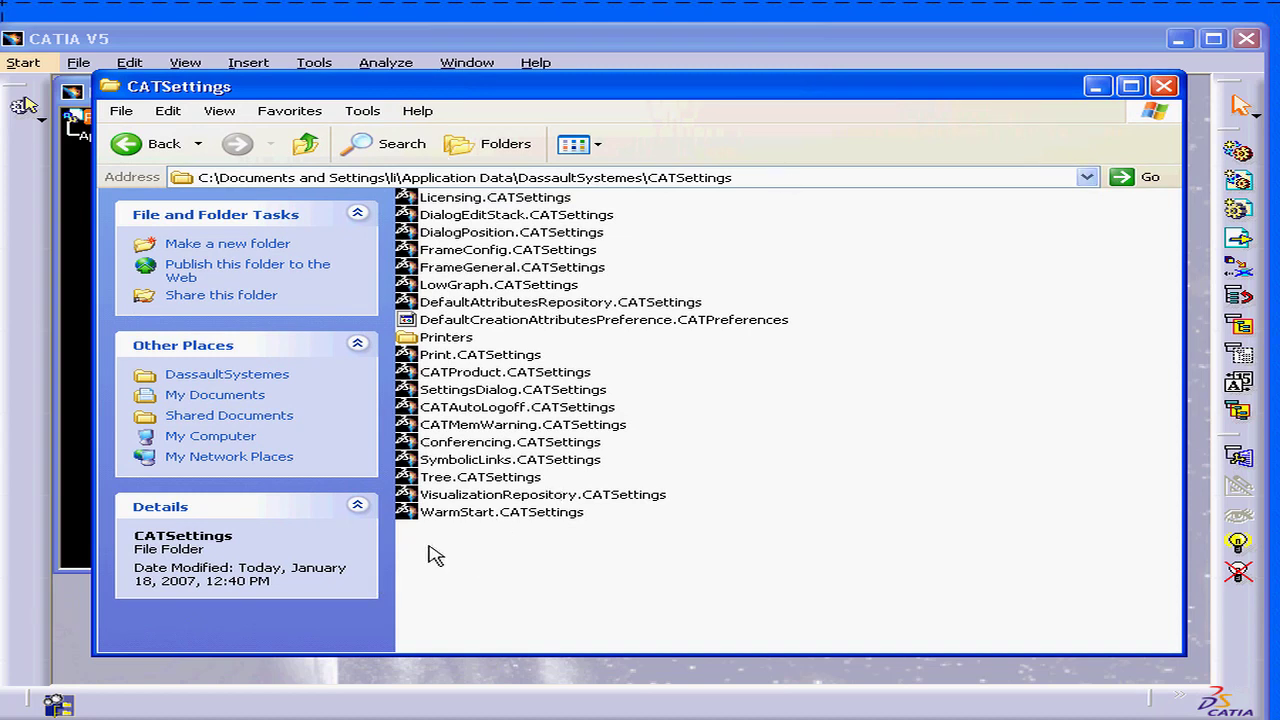
Step: Create a new folder in CATSettings named '_MyCat Set'
right_click(435, 555)
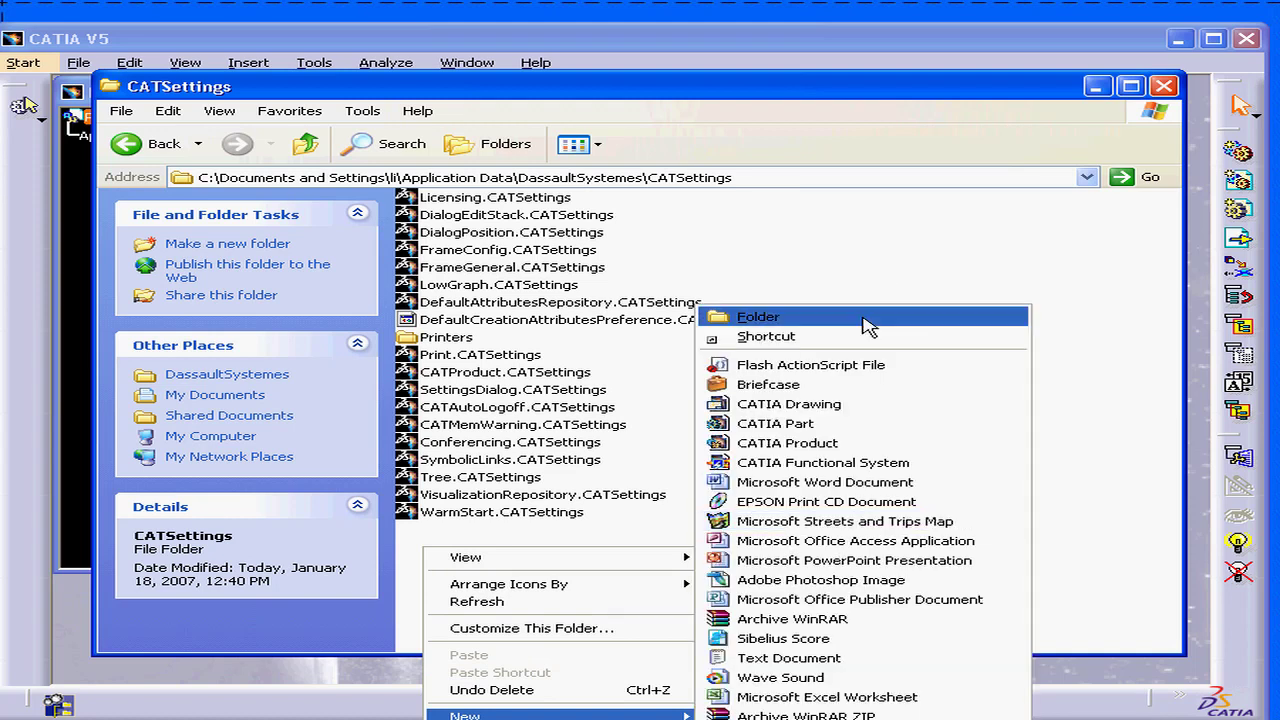
click(757, 316)
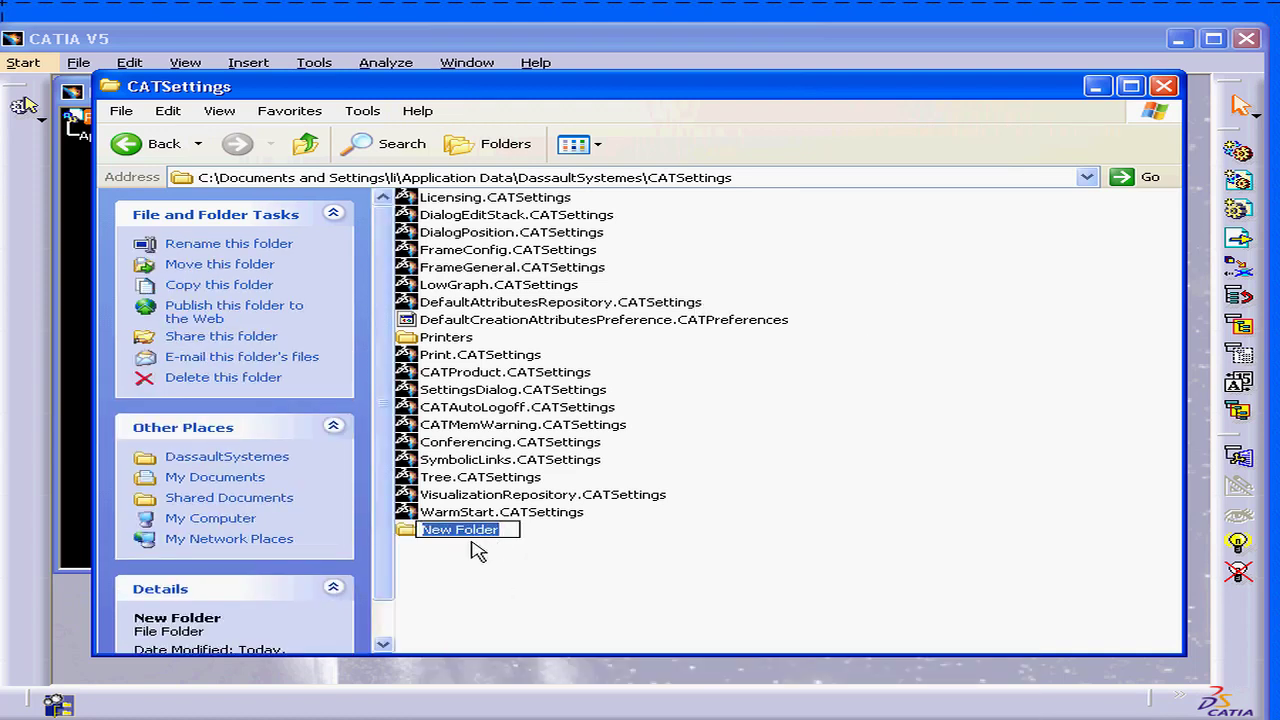
text(_M)
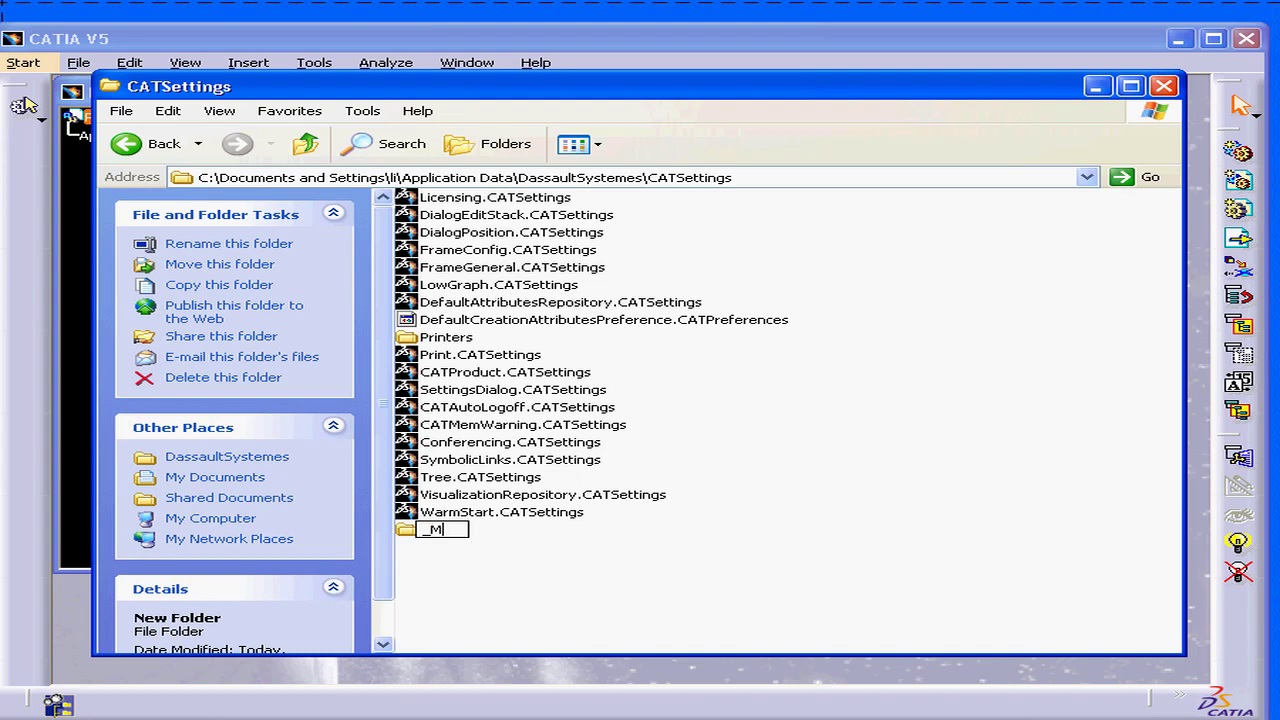
text(y)
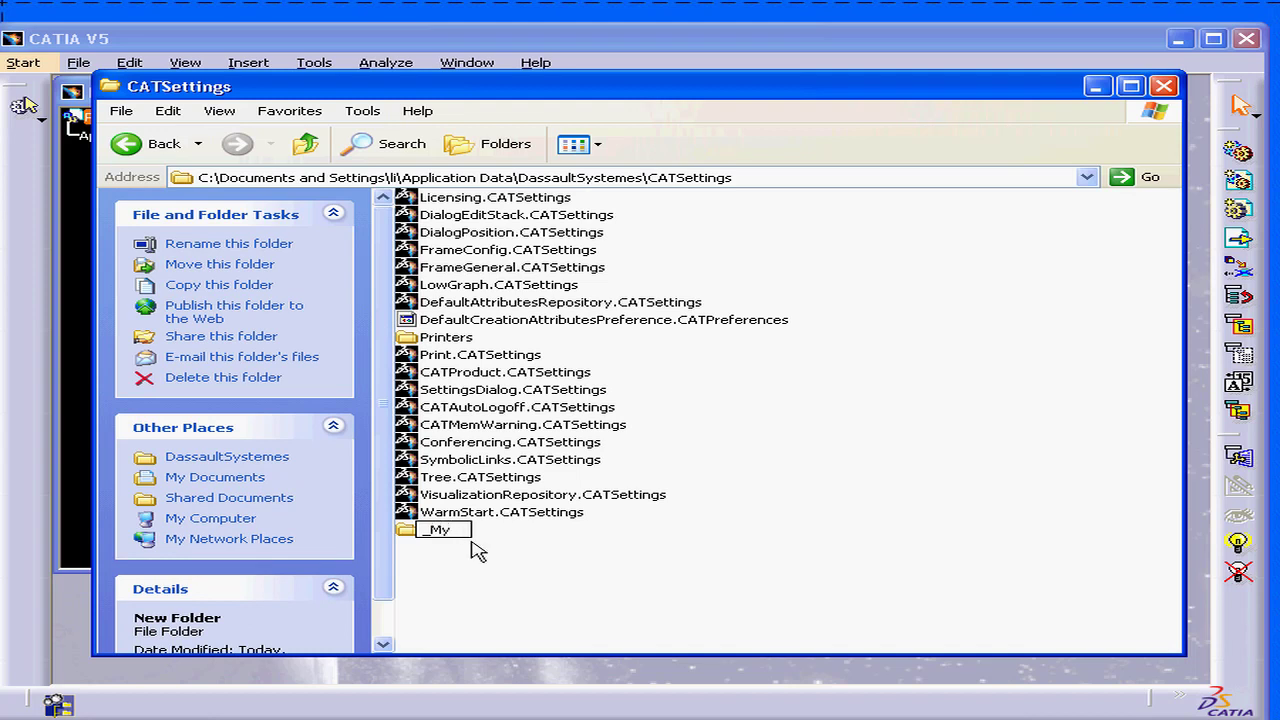
text(Cat Set)
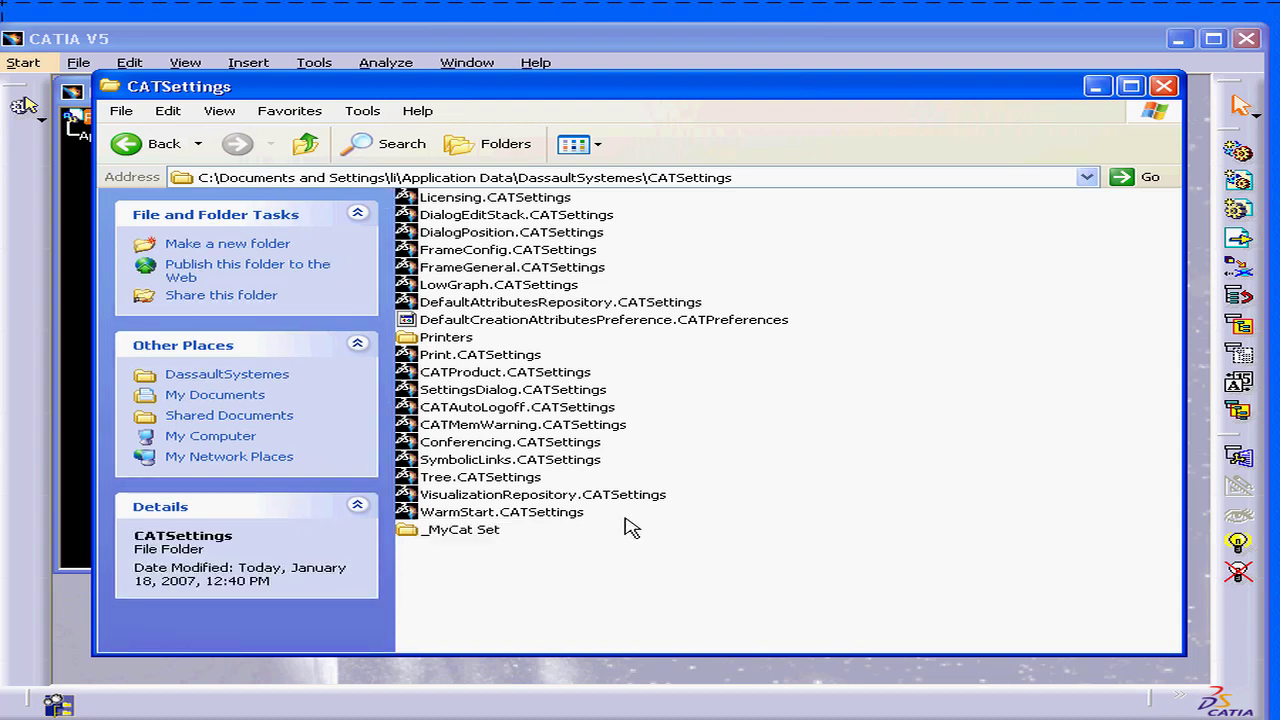
Step: Select all CATSettings items and copy them into '_MyCat Set'
key(ctrl+a)
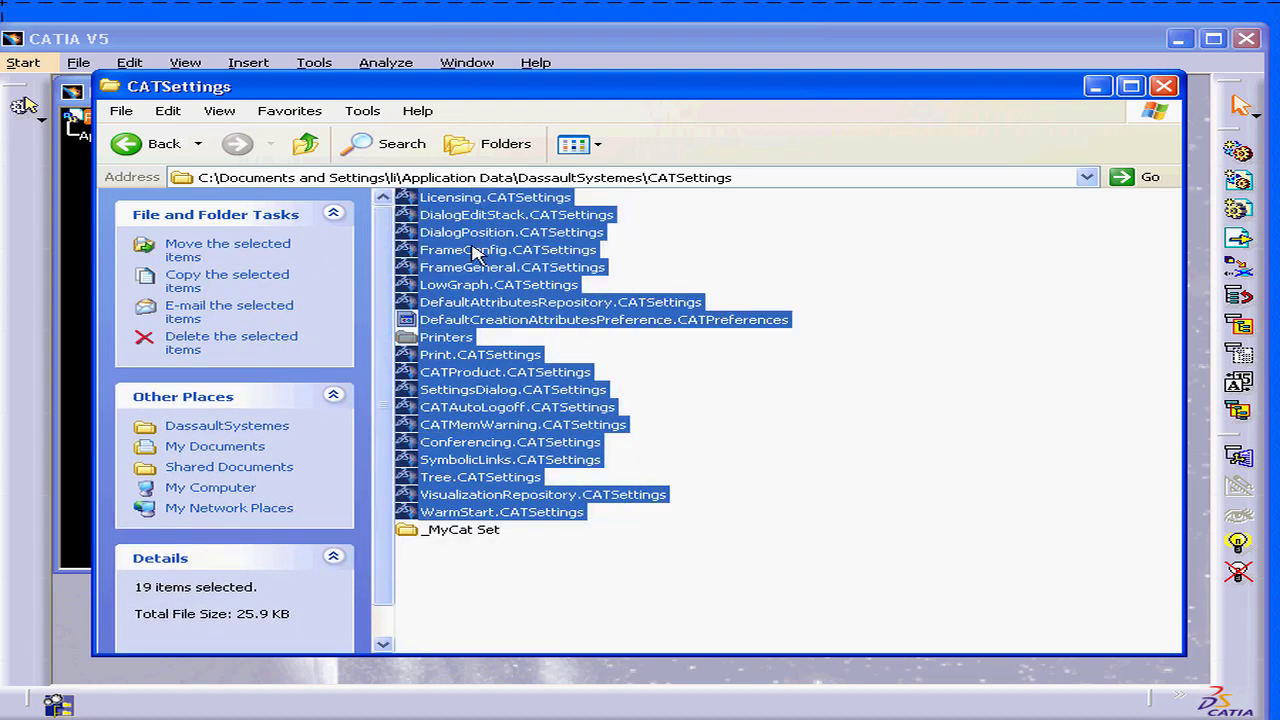
mouse_move(475, 477)
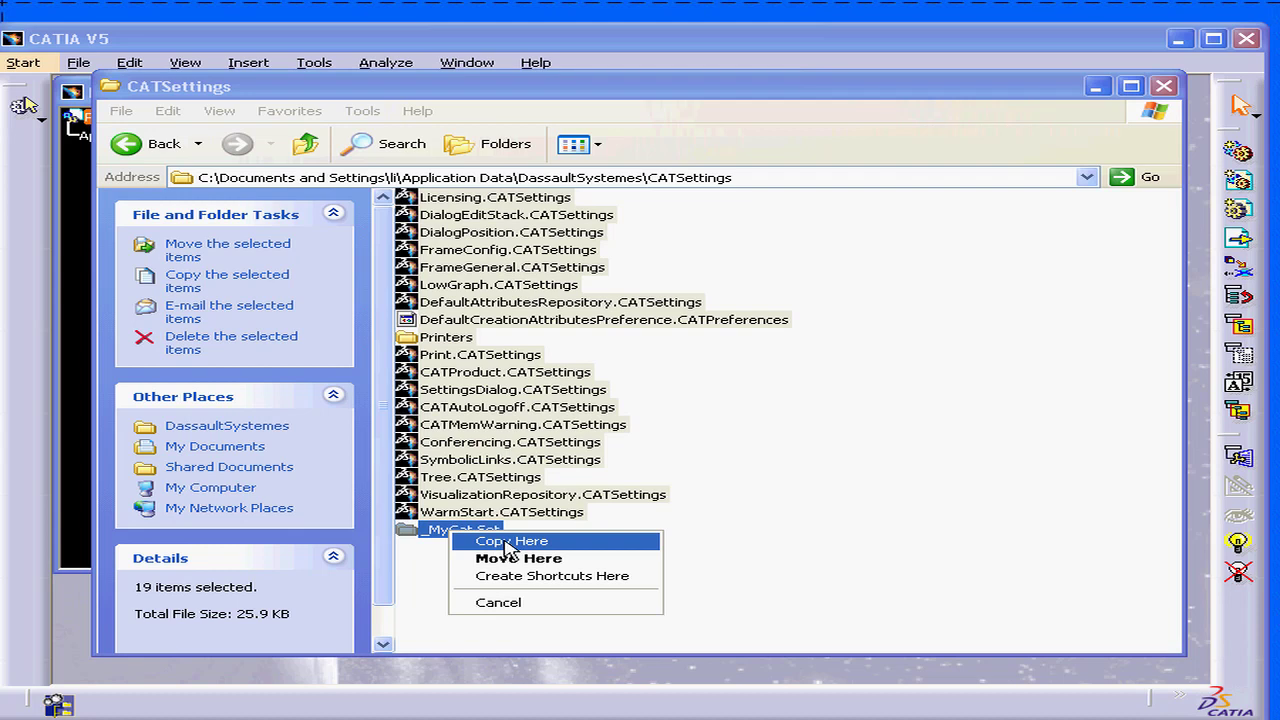
click(511, 540)
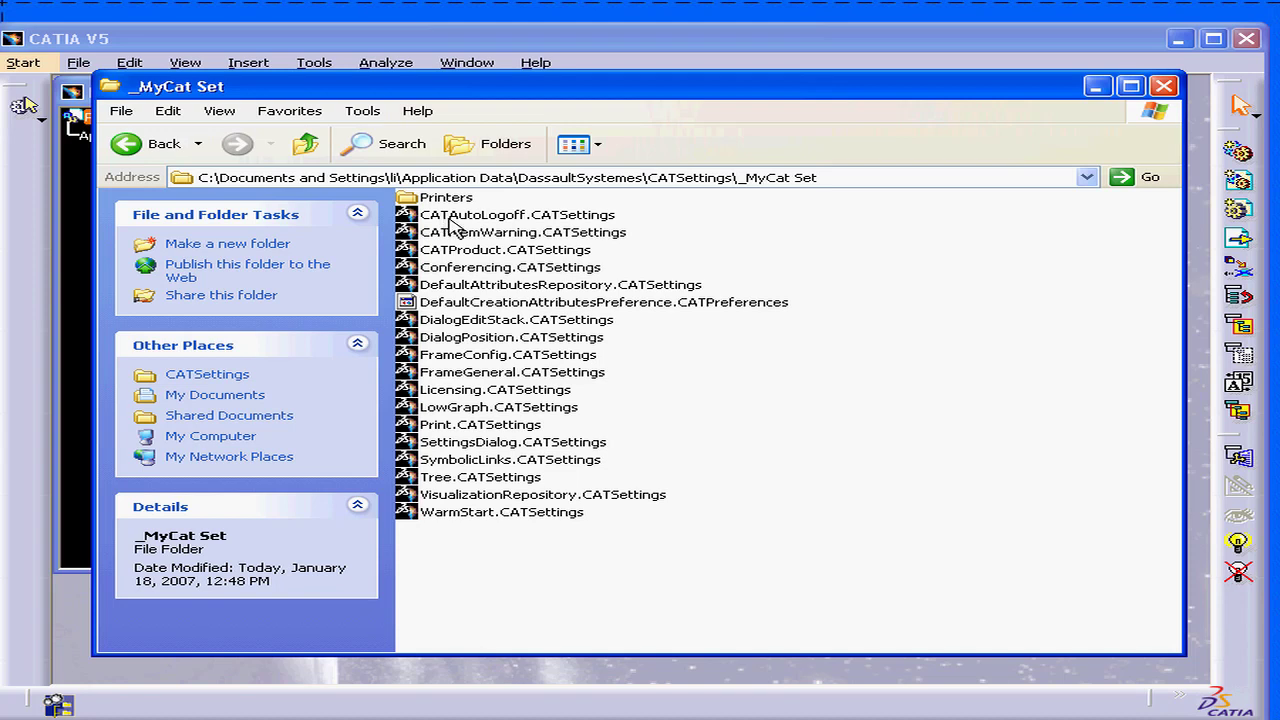
mouse_move(572, 320)
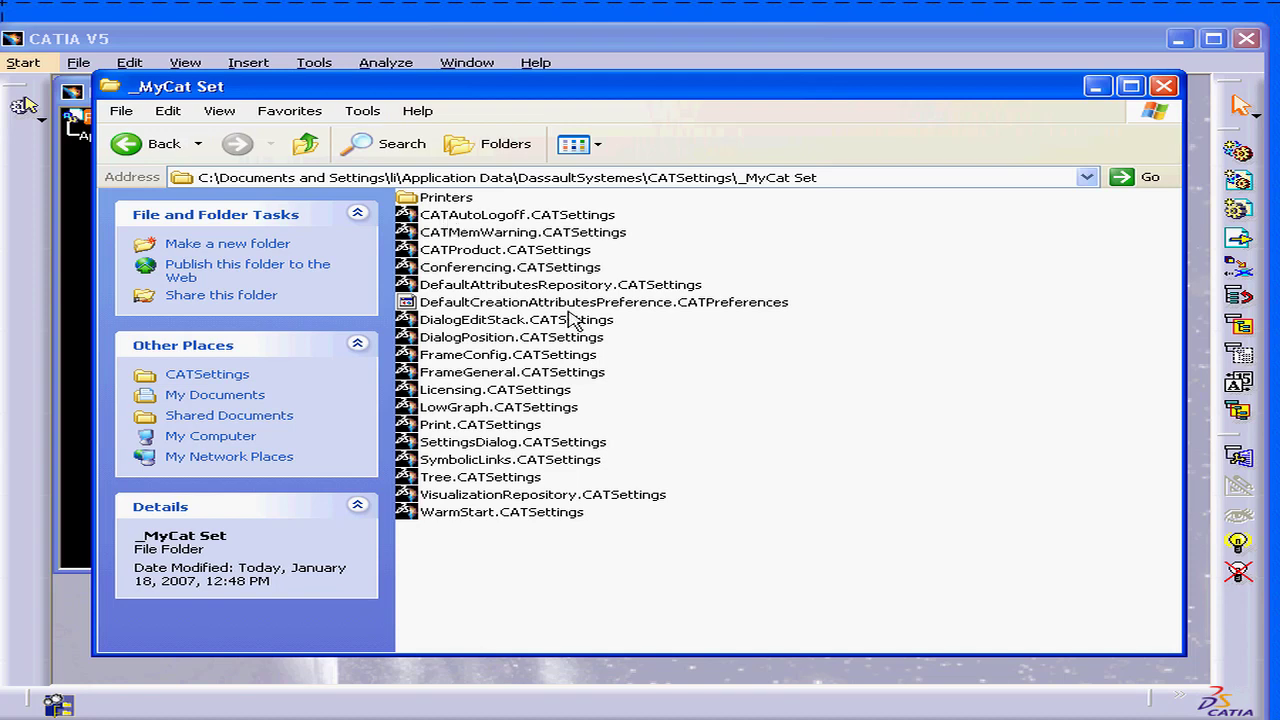
mouse_move(785, 192)
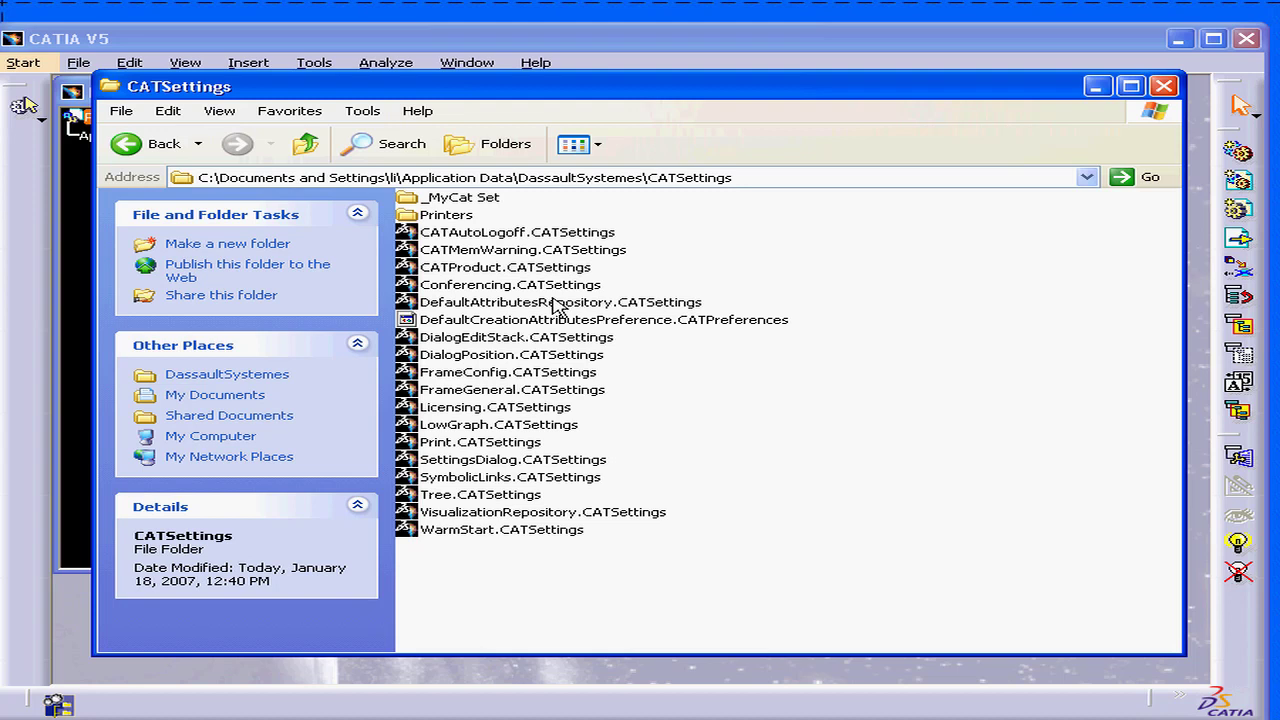
mouse_move(503, 218)
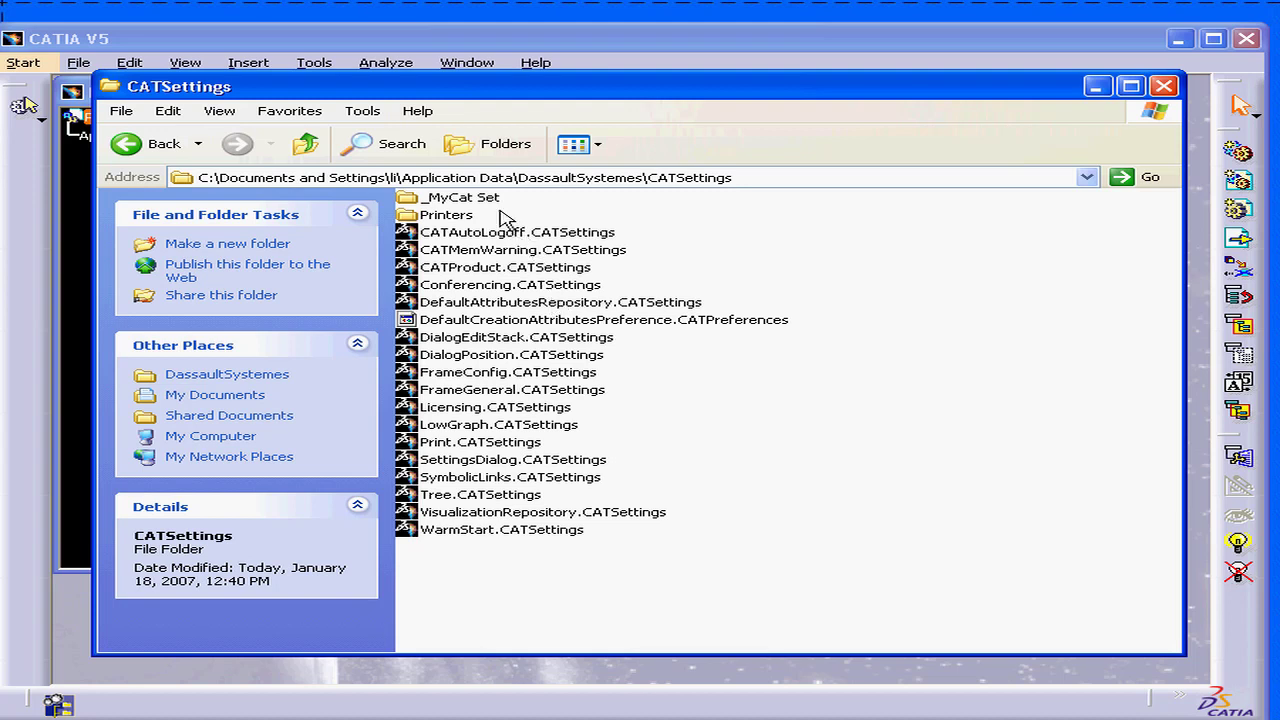
double_click(461, 197)
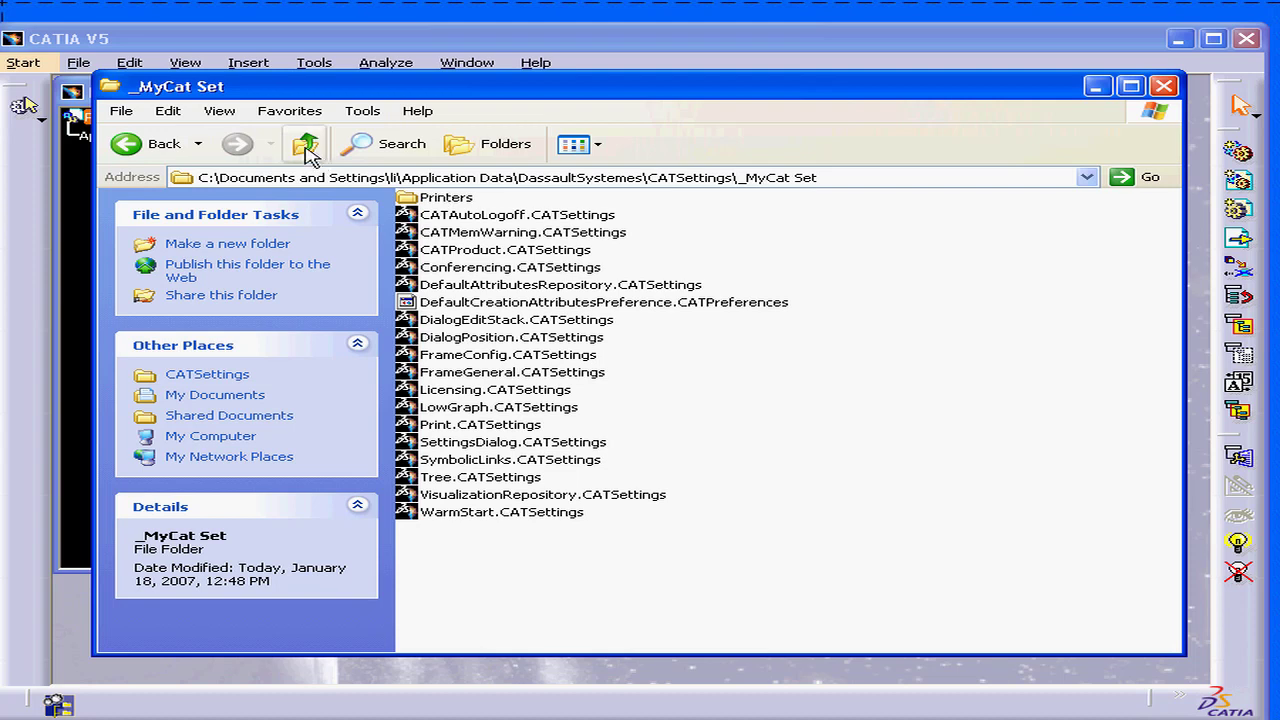
click(305, 143)
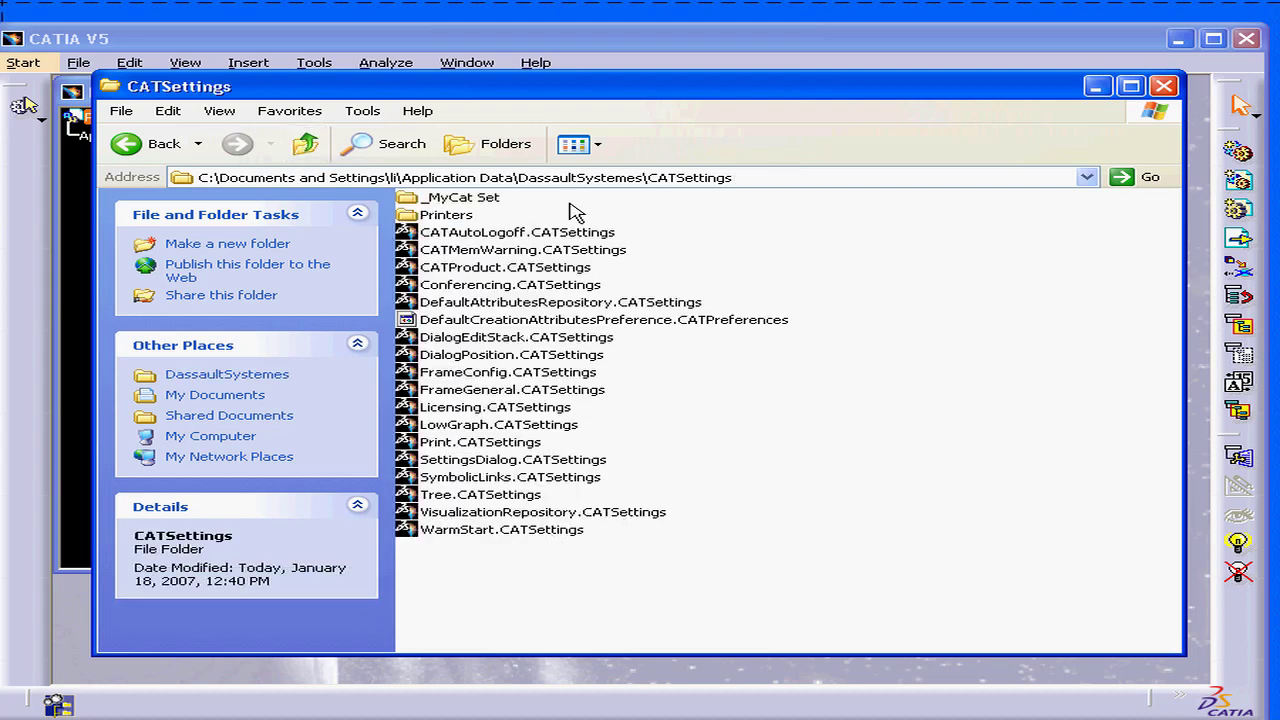
mouse_move(510, 347)
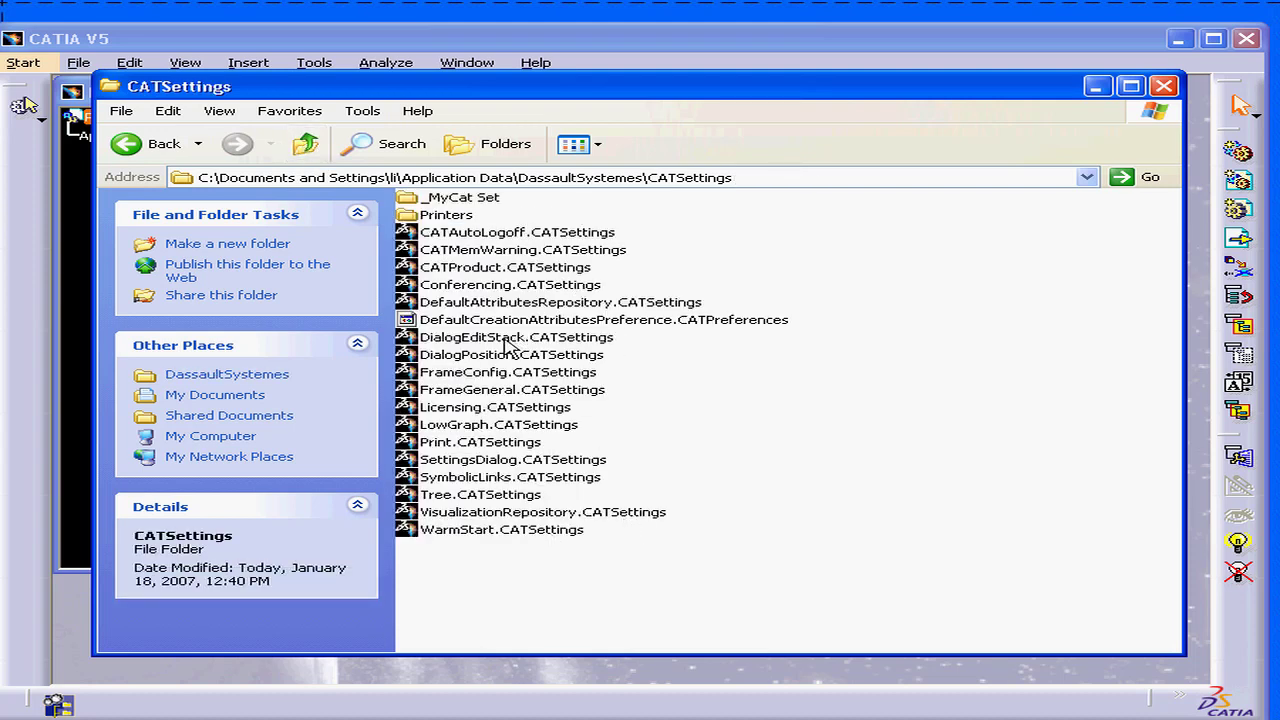
mouse_move(750, 270)
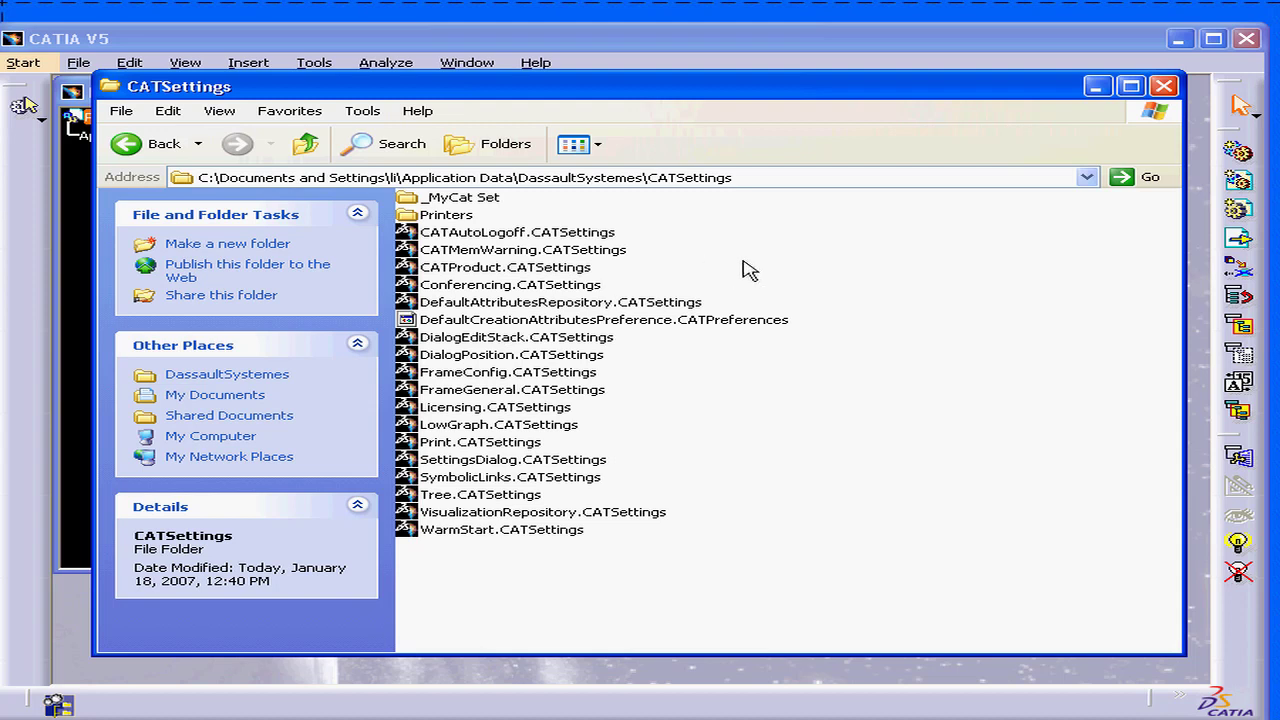
mouse_move(755, 265)
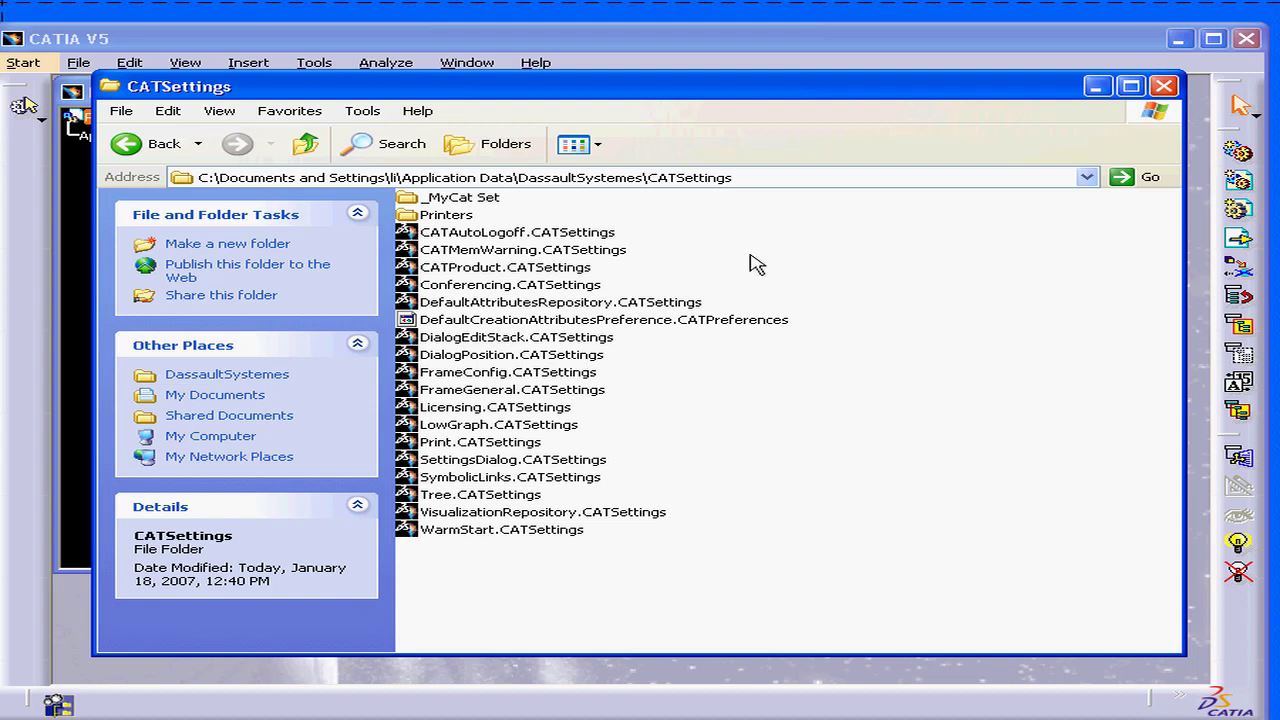